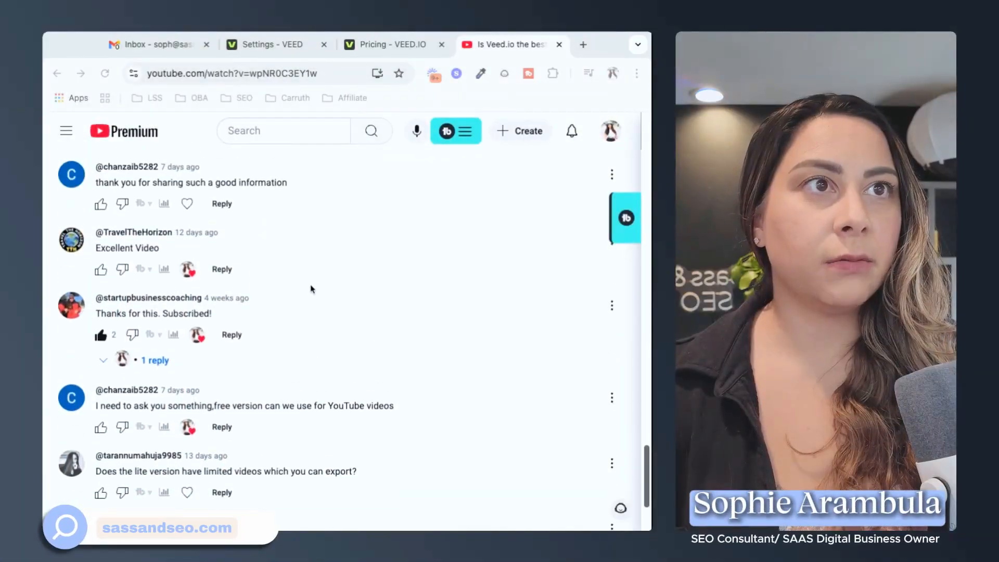
Switch to the VEED pricing tab and scroll the comparison table, returning to the plan cards.
scroll(up, 3)
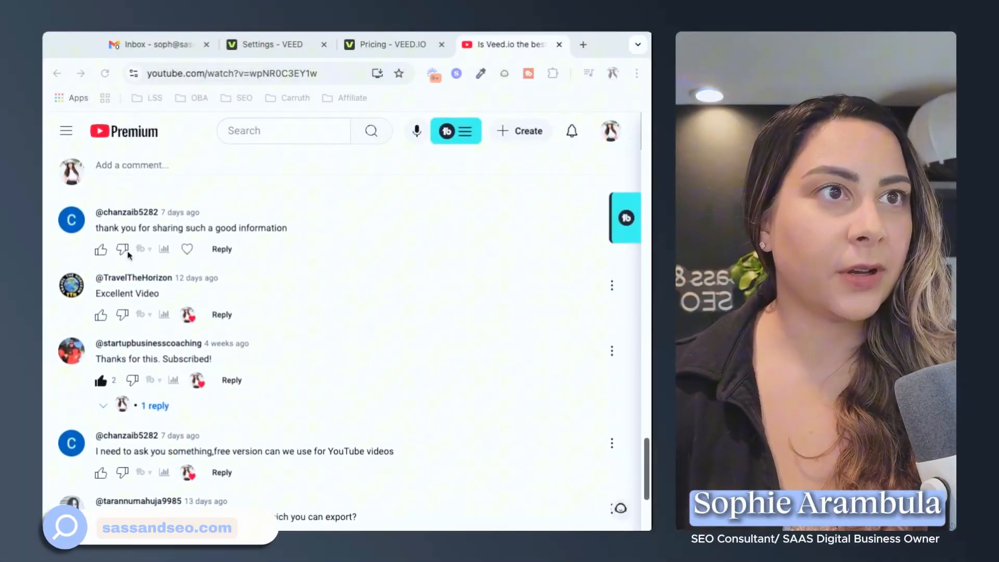
scroll(down, 3)
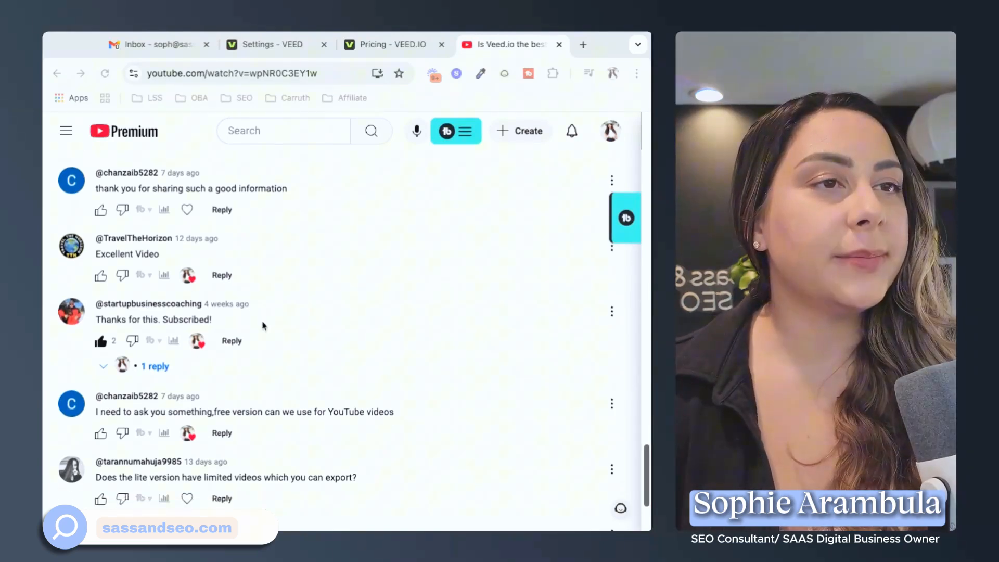
scroll(down, 3)
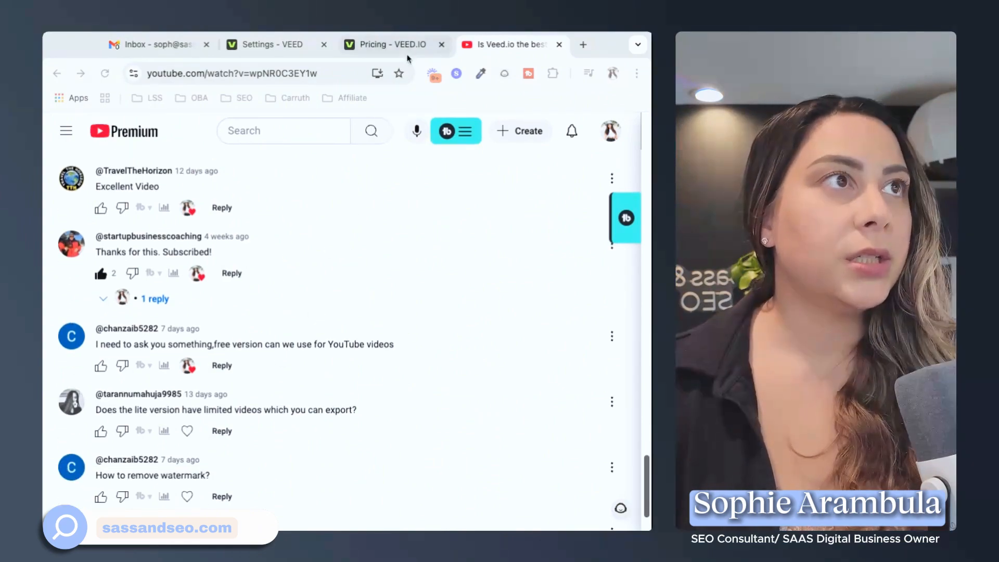
click(393, 44)
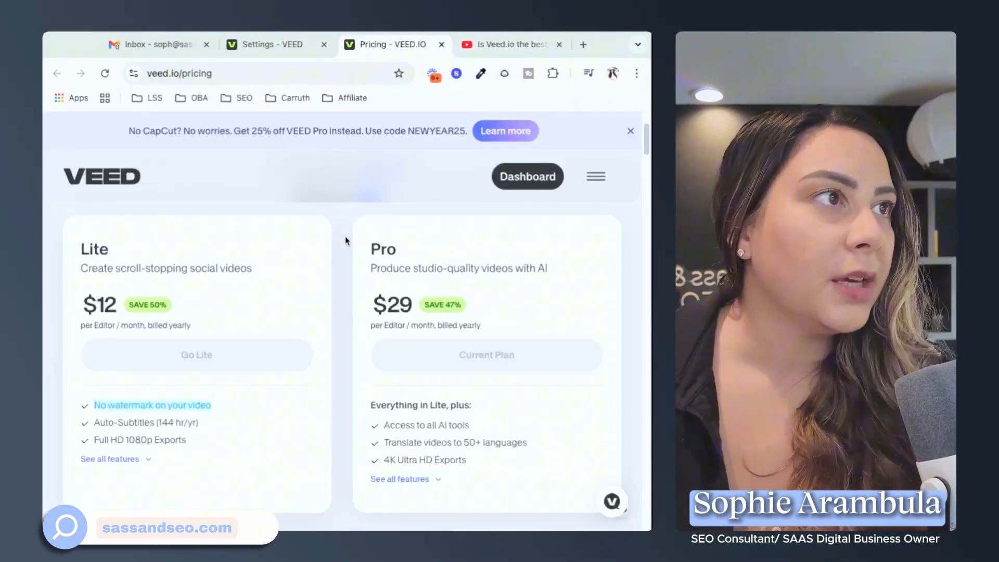
mouse_move(333, 220)
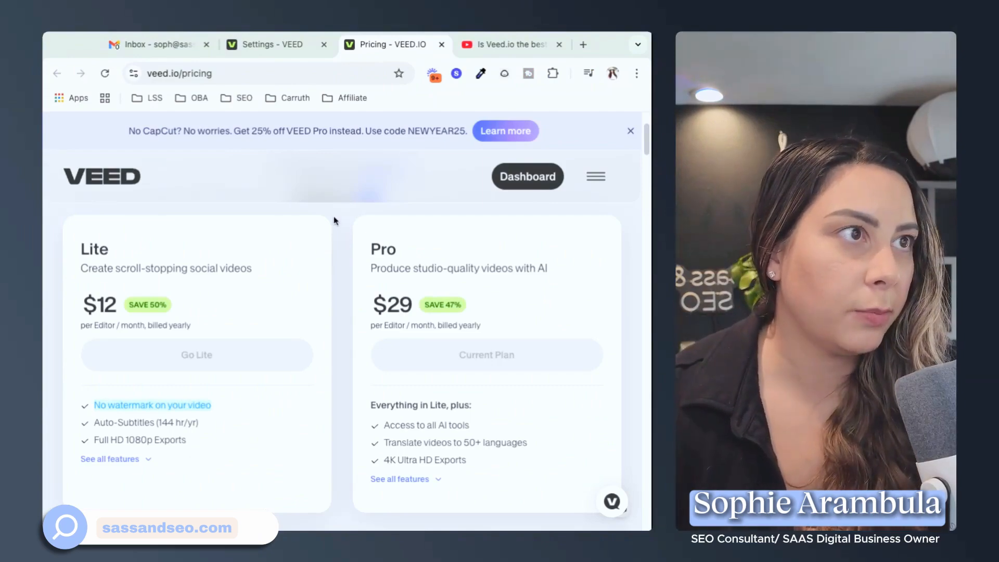
mouse_move(485, 355)
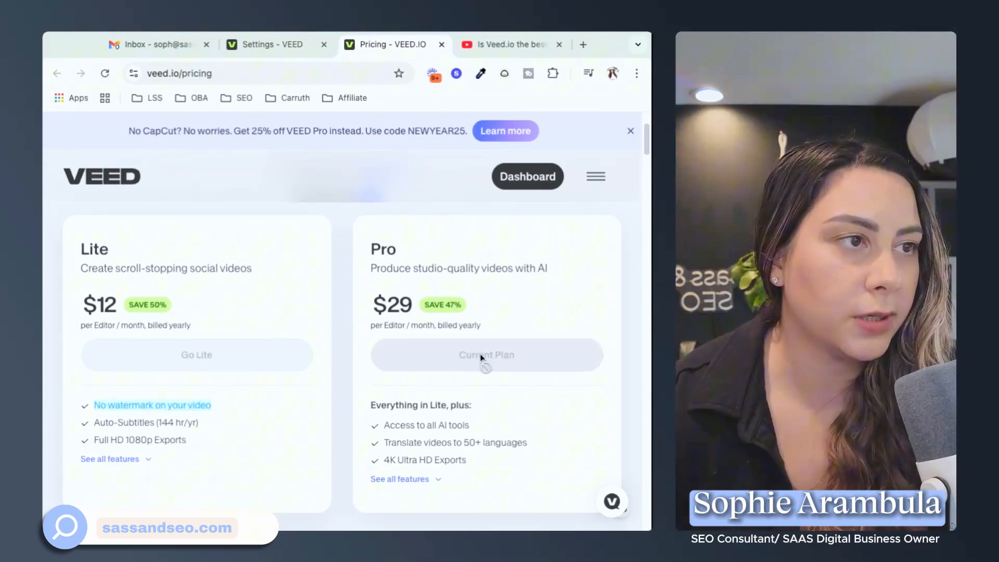
mouse_move(249, 337)
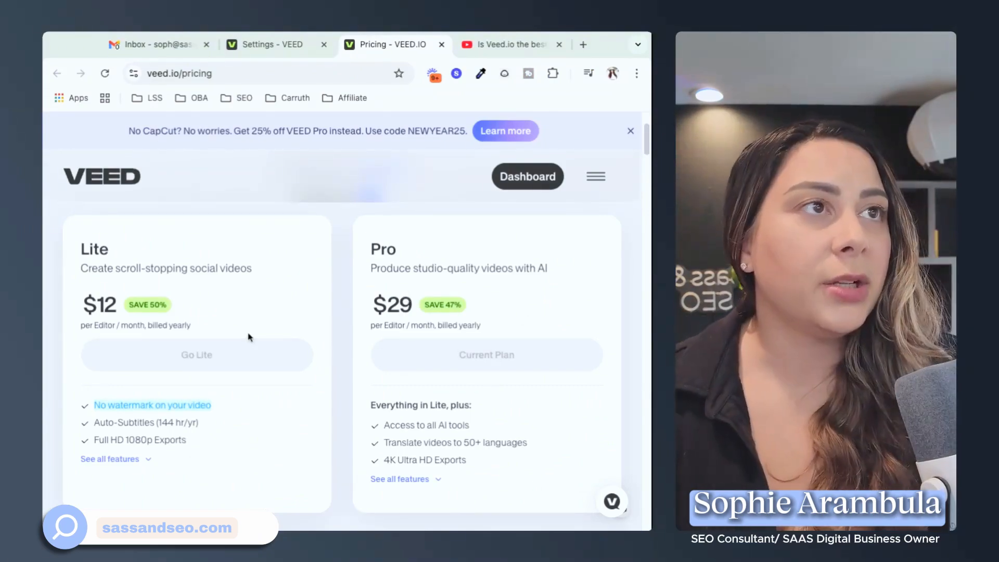
mouse_move(295, 307)
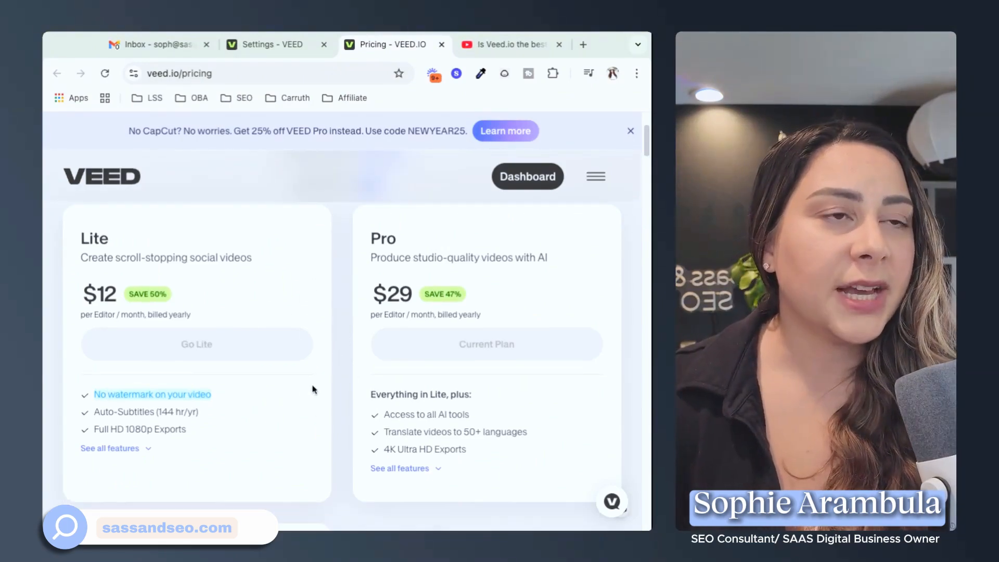
scroll(down, 3)
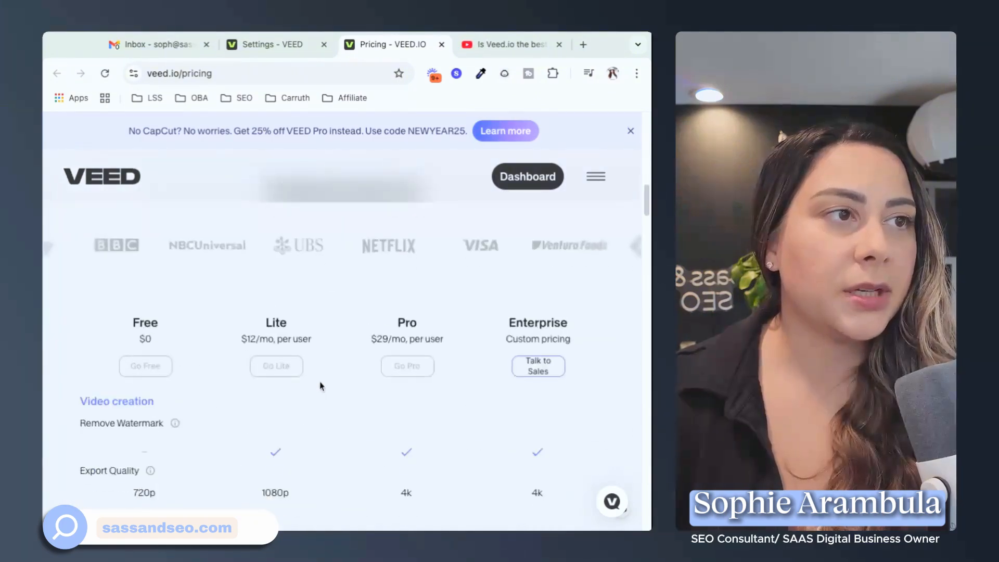
scroll(down, 3)
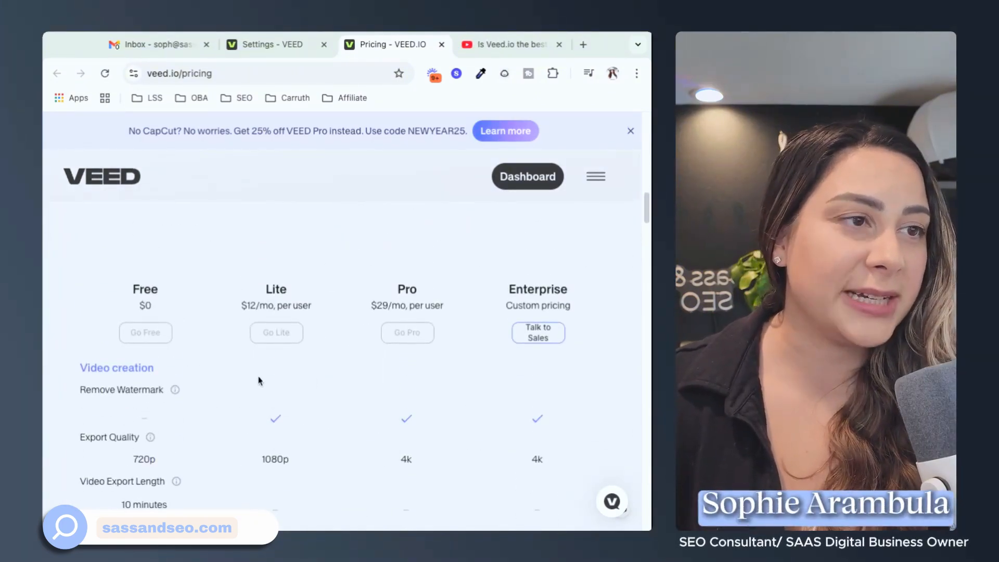
mouse_move(185, 392)
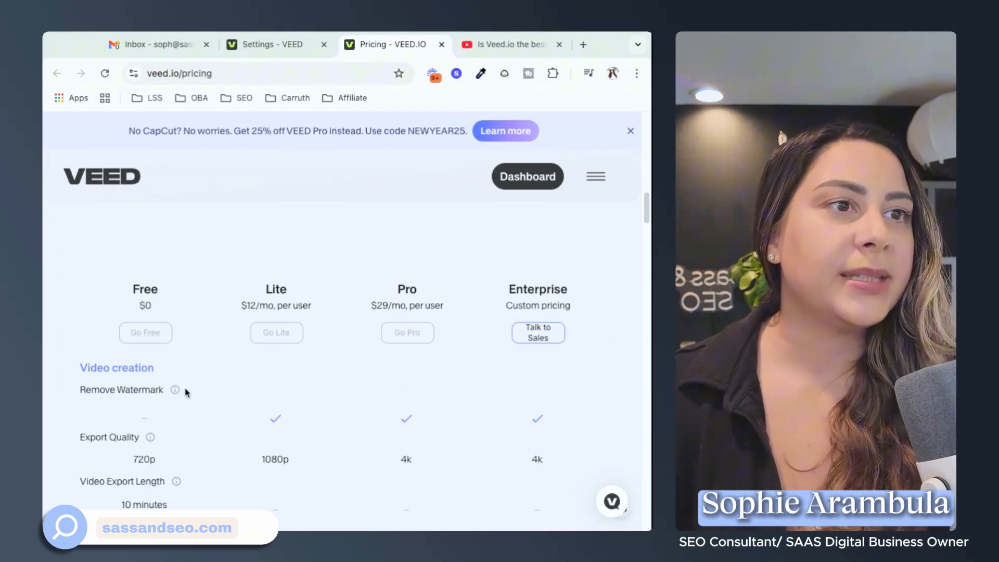
mouse_move(175, 389)
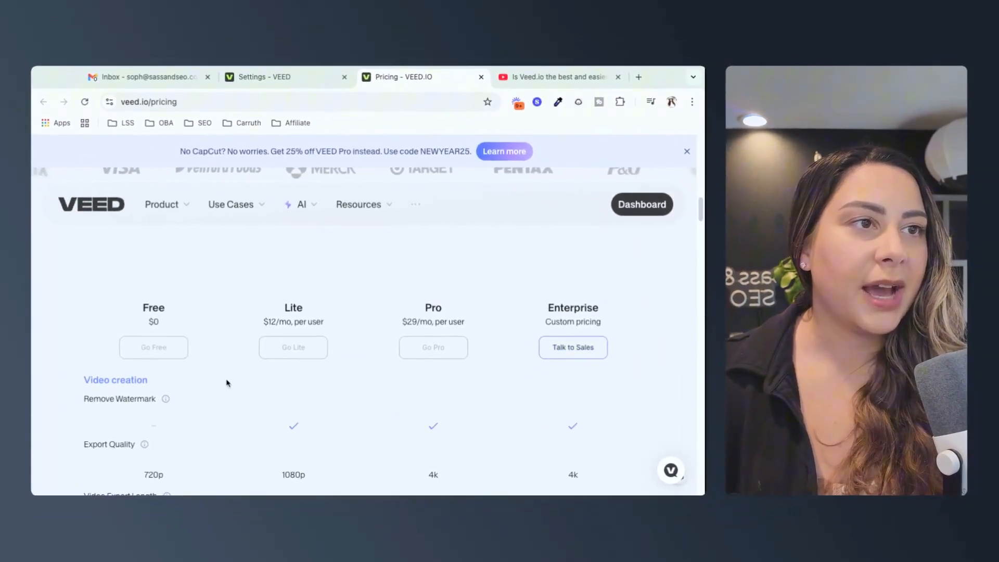
mouse_move(257, 348)
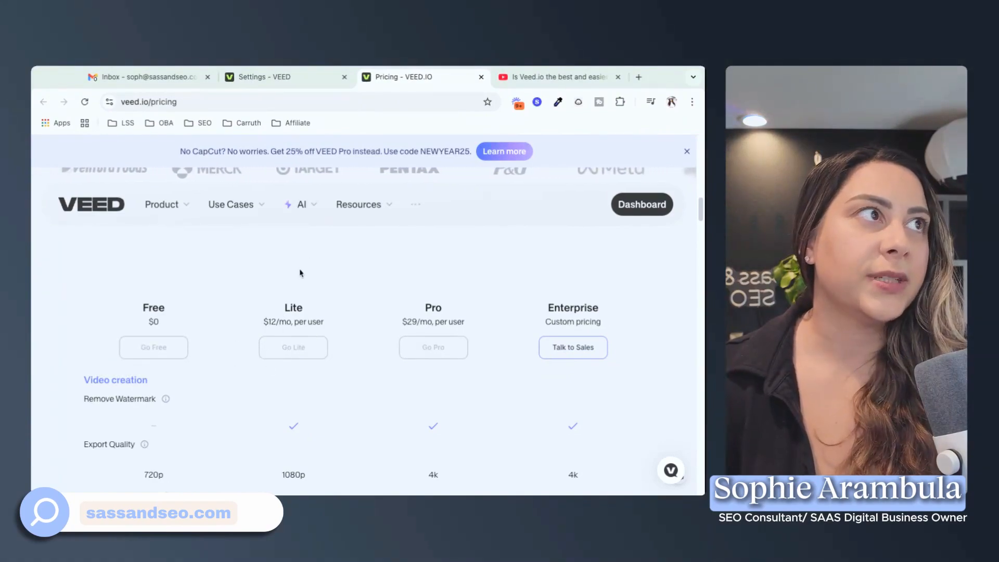
scroll(up, 3)
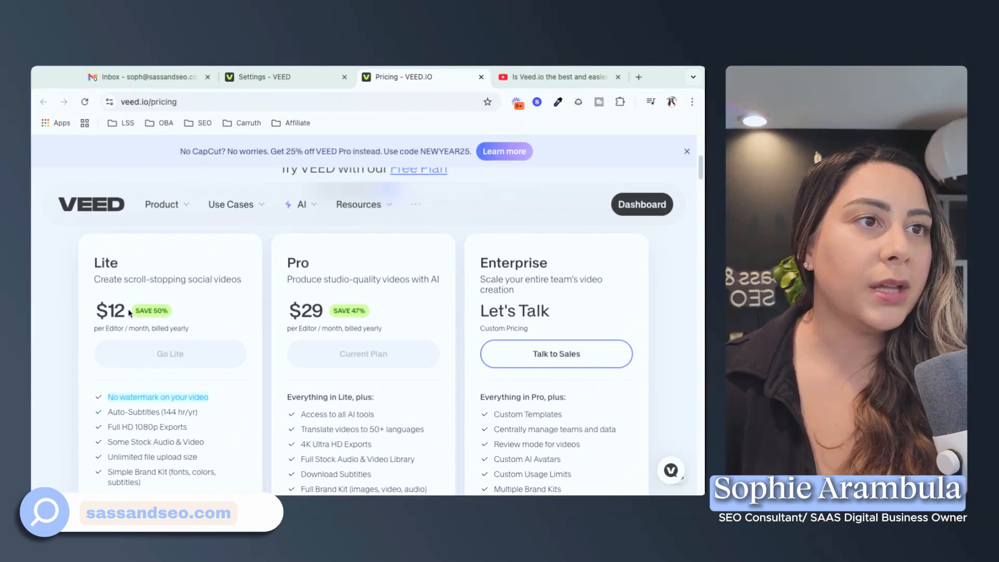
mouse_move(216, 312)
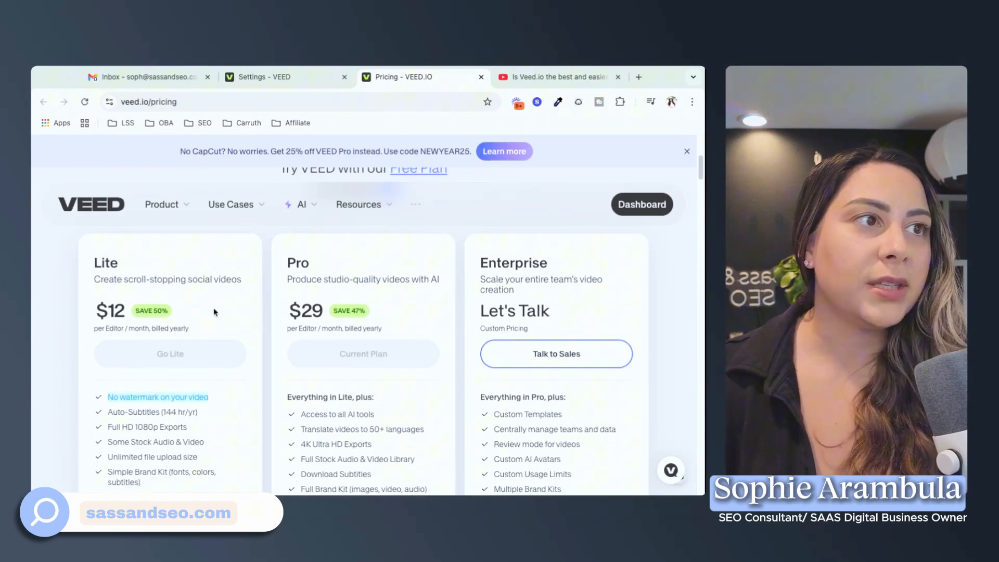
scroll(up, 3)
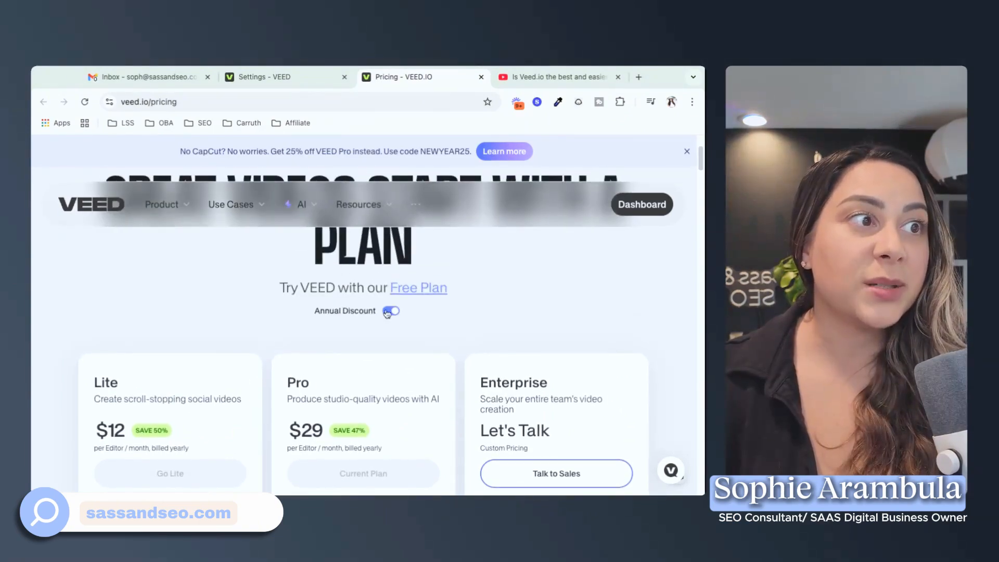
click(390, 311)
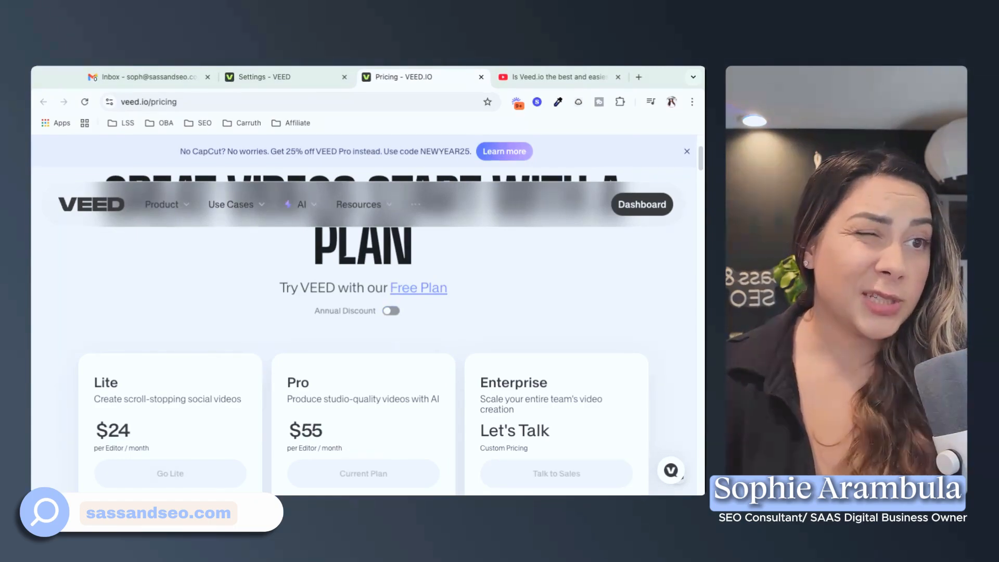
click(389, 310)
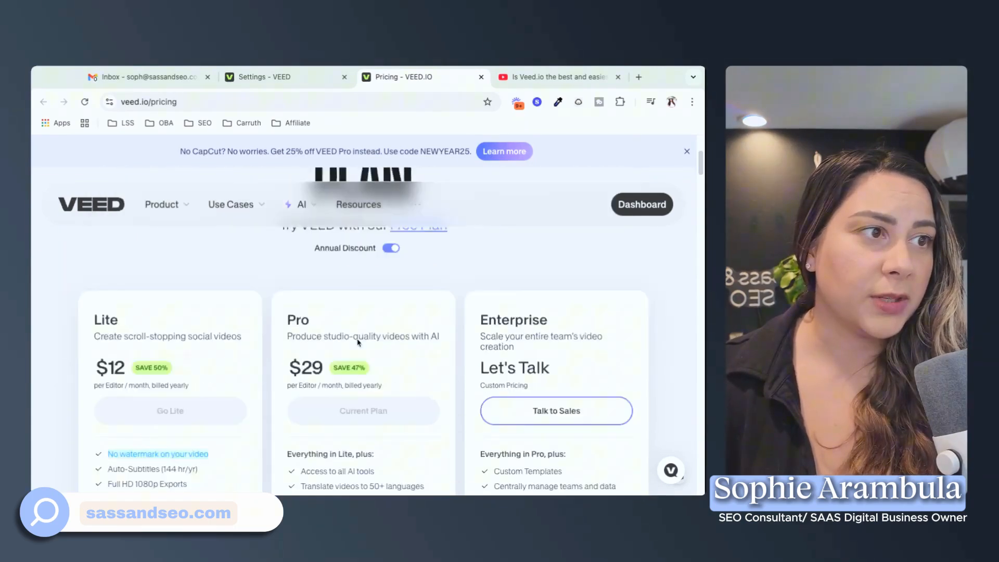
scroll(up, 3)
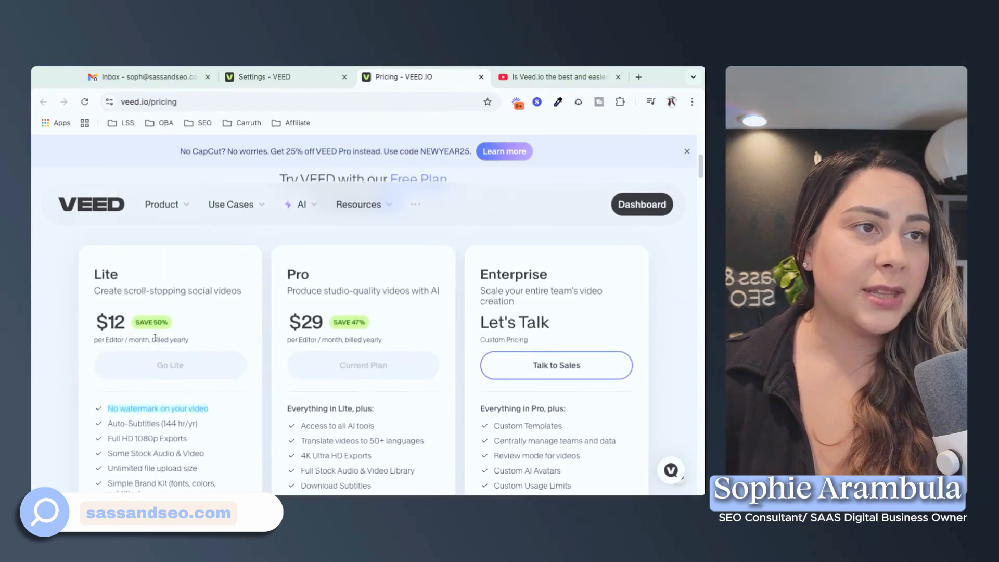
mouse_move(213, 344)
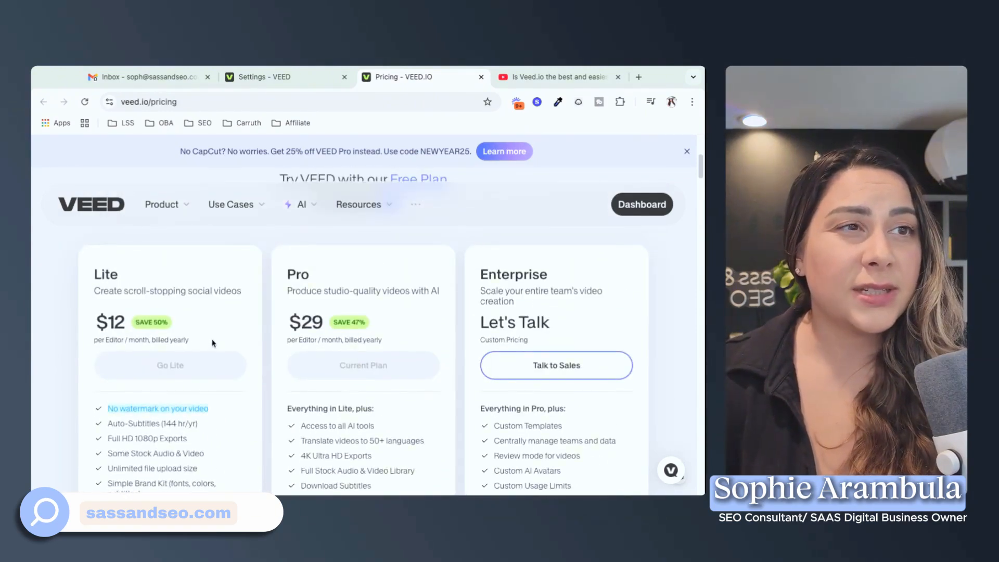
mouse_move(357, 222)
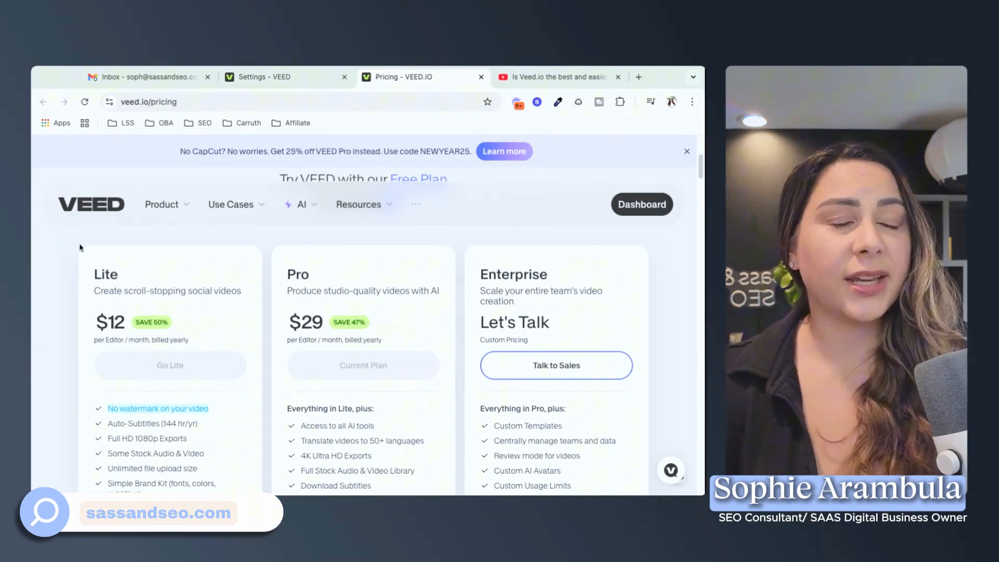
mouse_move(51, 292)
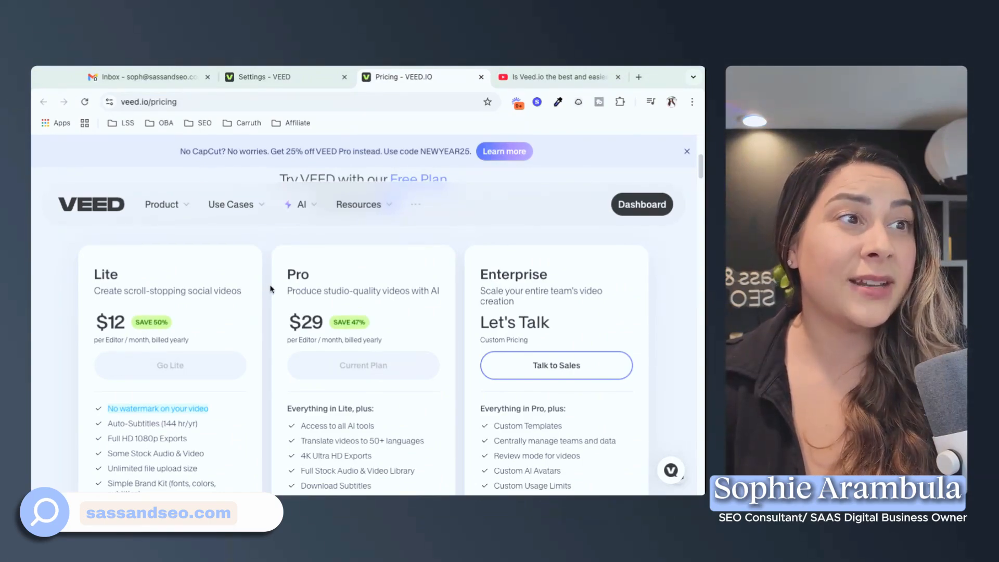
scroll(down, 3)
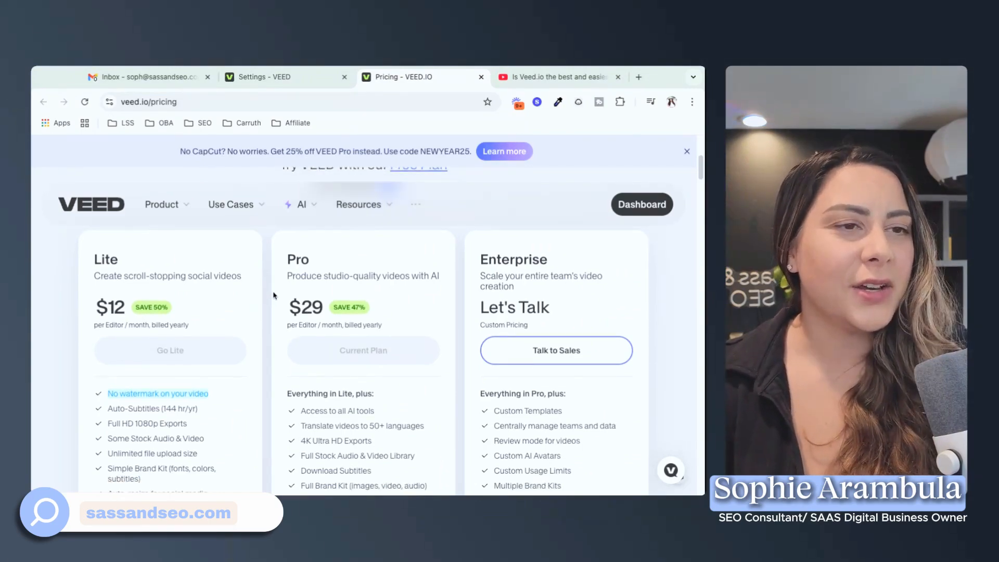
Return to the Veed.io review video's comments about Lite export limits and watermarks.
click(554, 76)
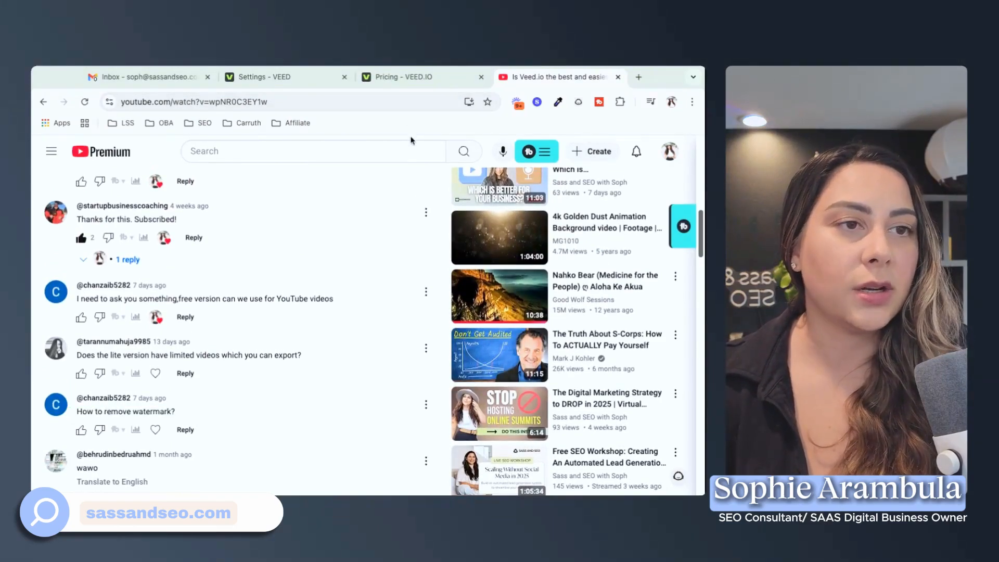
mouse_move(191, 385)
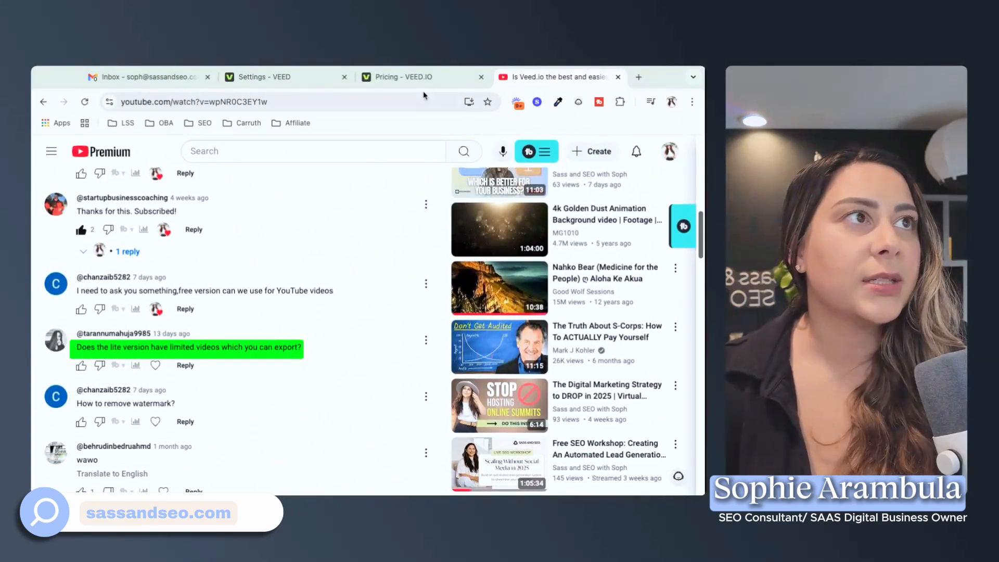
Back on VEED pricing, scroll to the Storage and Upload File Size comparison rows.
click(403, 76)
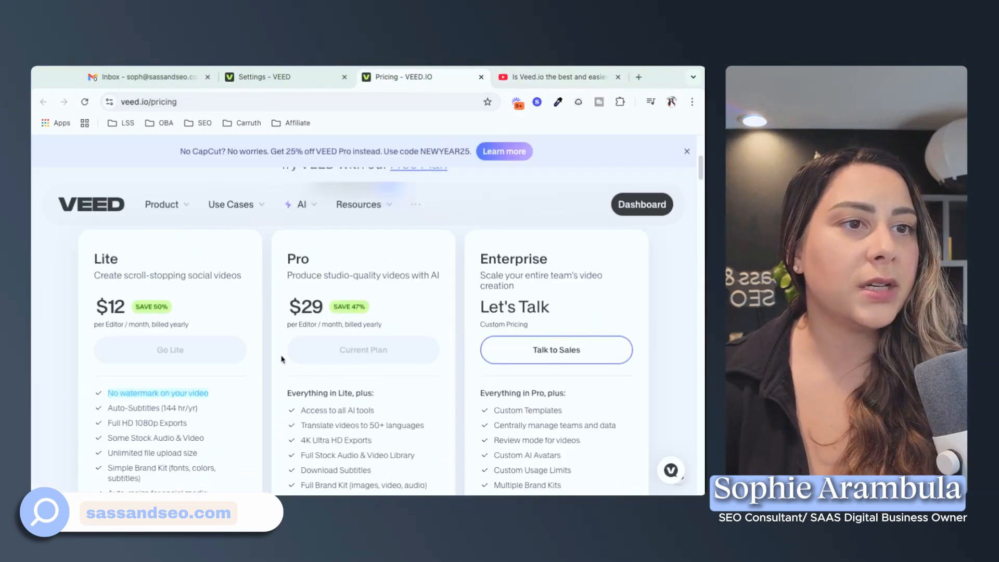
scroll(down, 3)
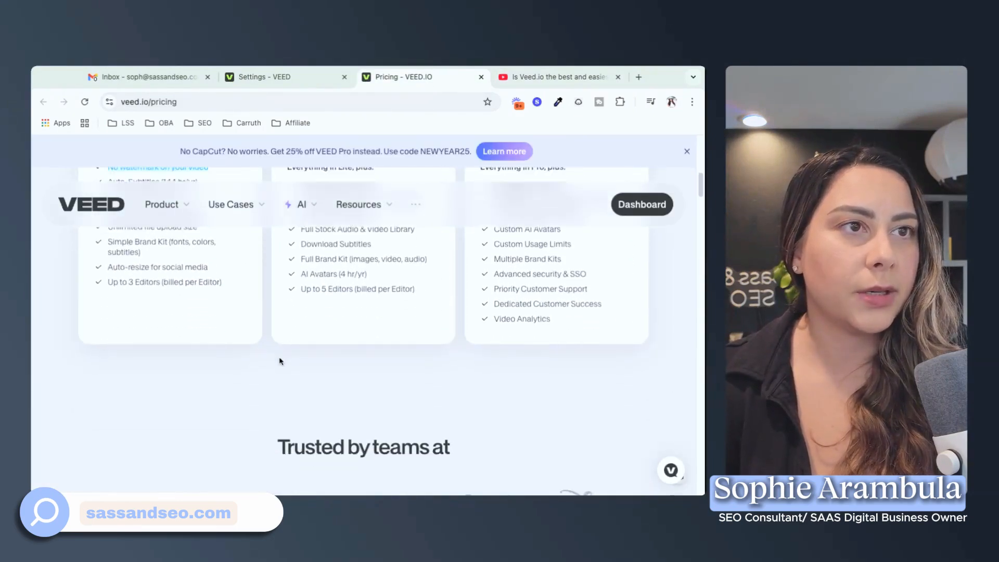
scroll(up, 3)
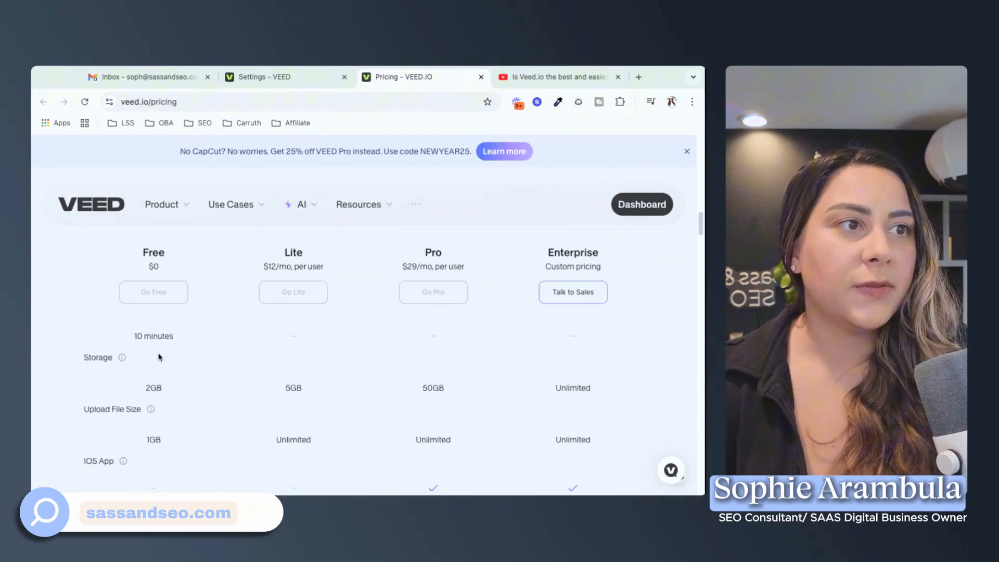
scroll(down, 3)
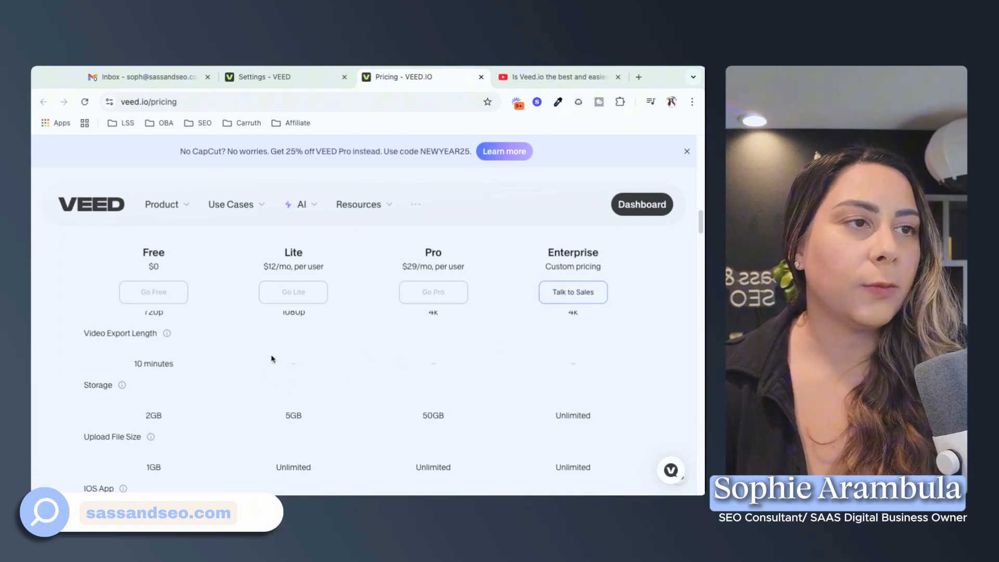
mouse_move(293, 359)
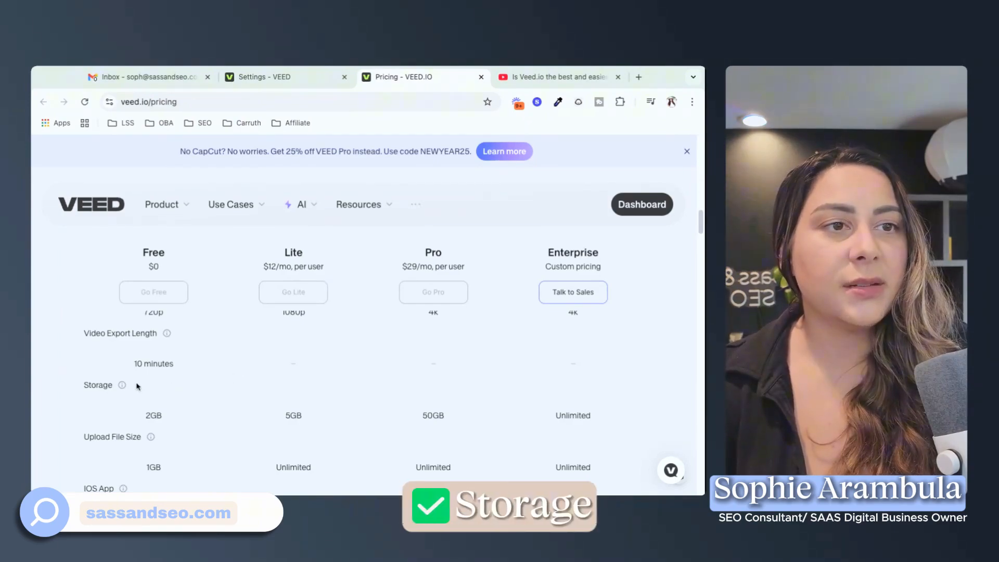
mouse_move(156, 442)
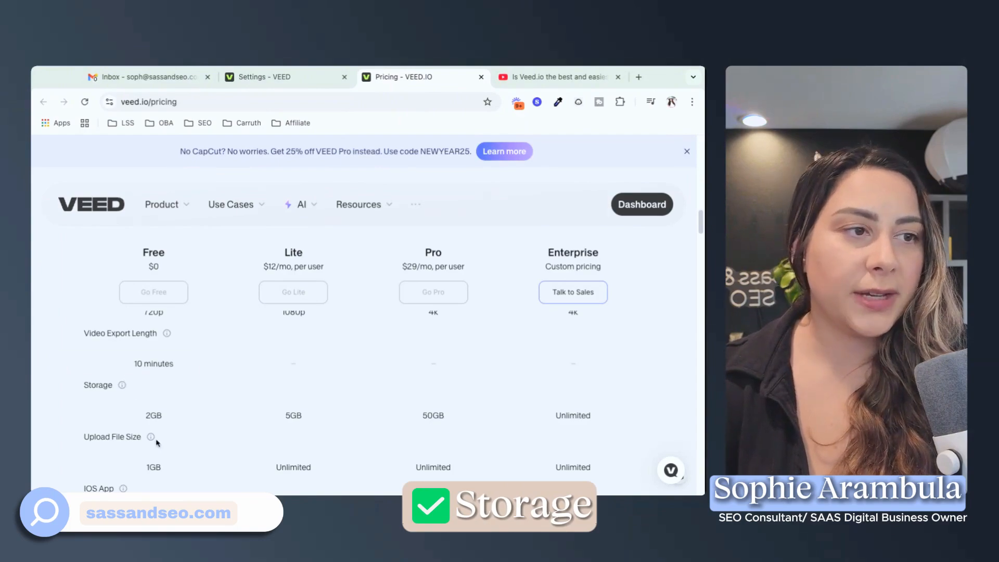
mouse_move(122, 385)
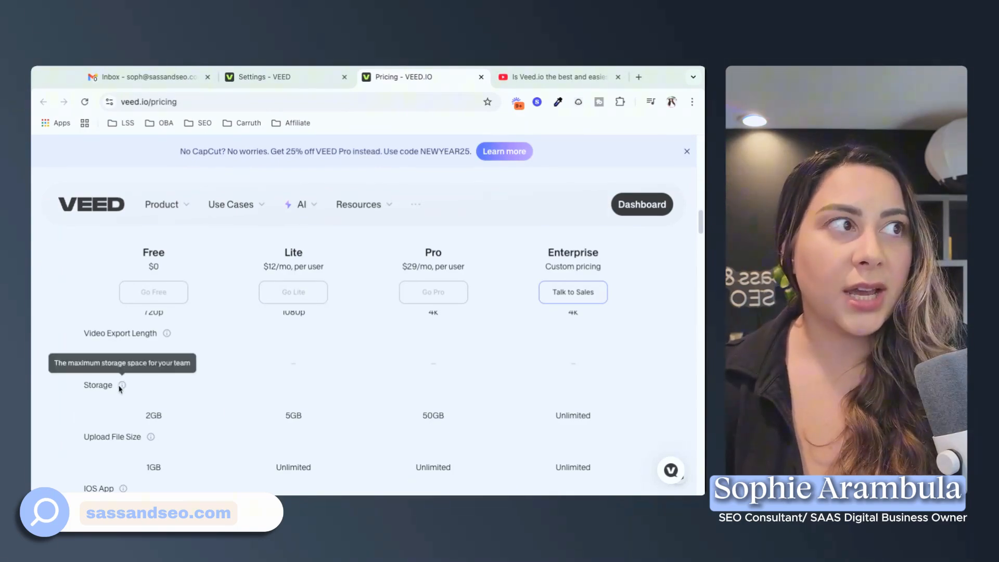
mouse_move(161, 476)
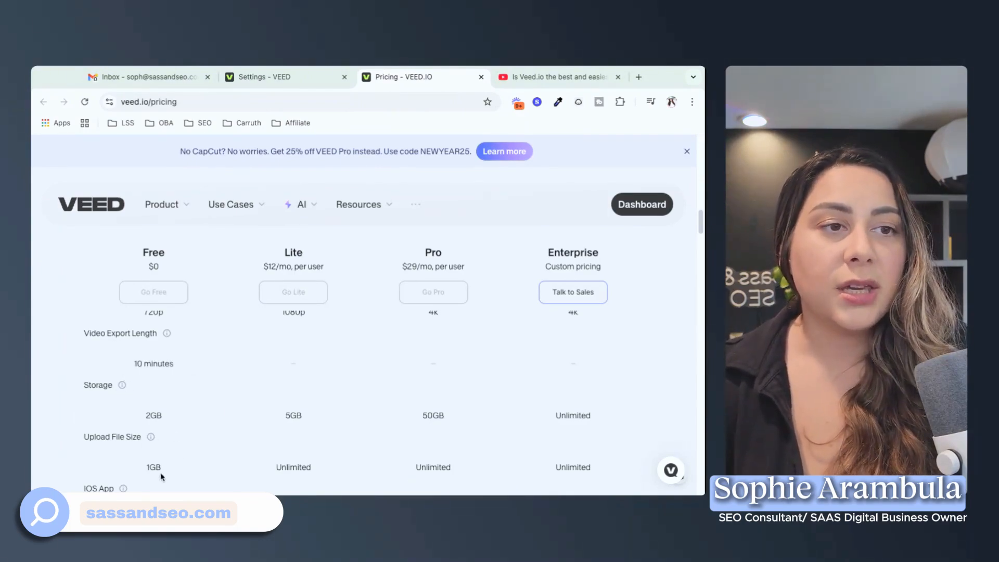
mouse_move(253, 473)
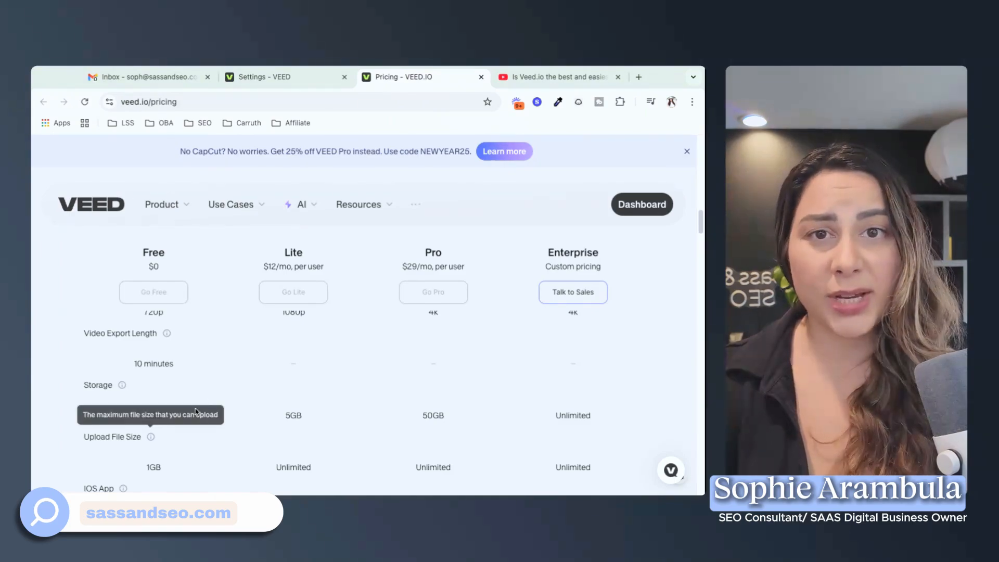
mouse_move(215, 400)
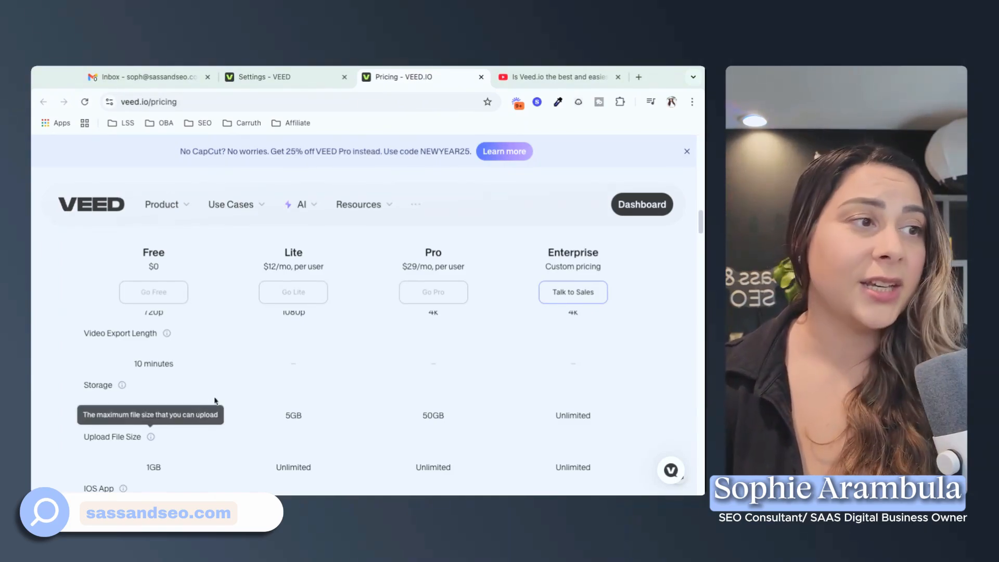
Scroll past iOS App and Manual Subtitles to the auto subtitle and translation rows.
scroll(down, 3)
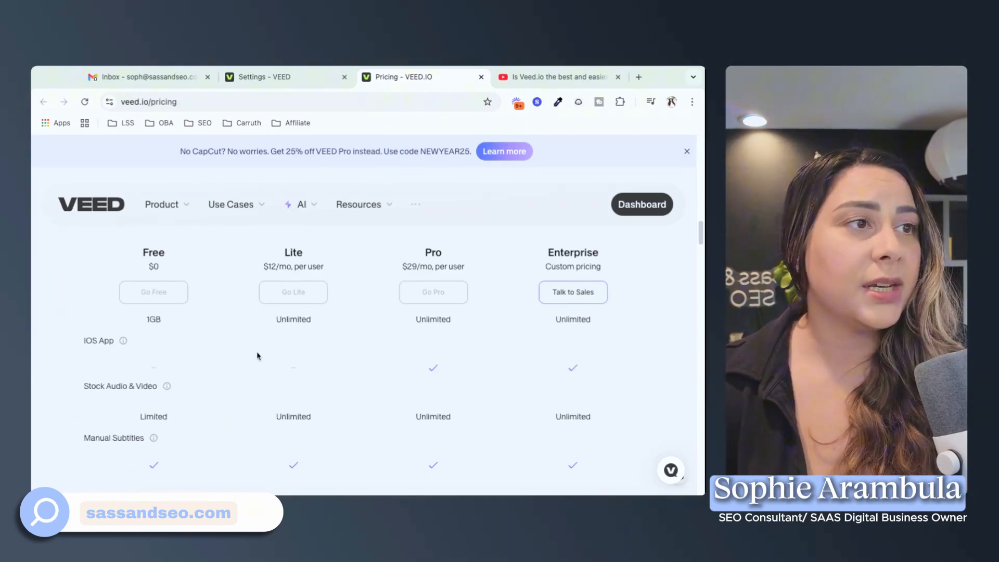
scroll(down, 3)
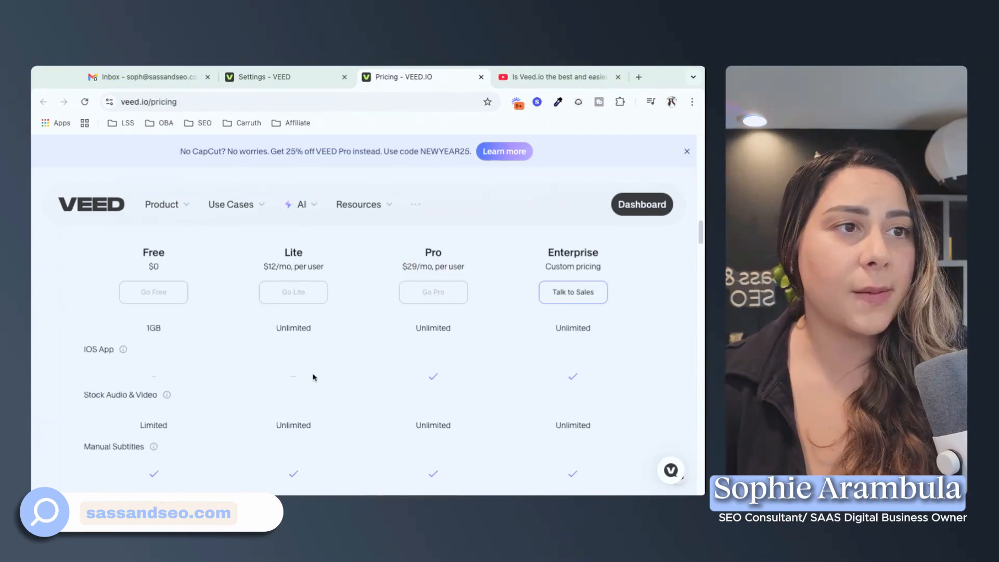
mouse_move(353, 374)
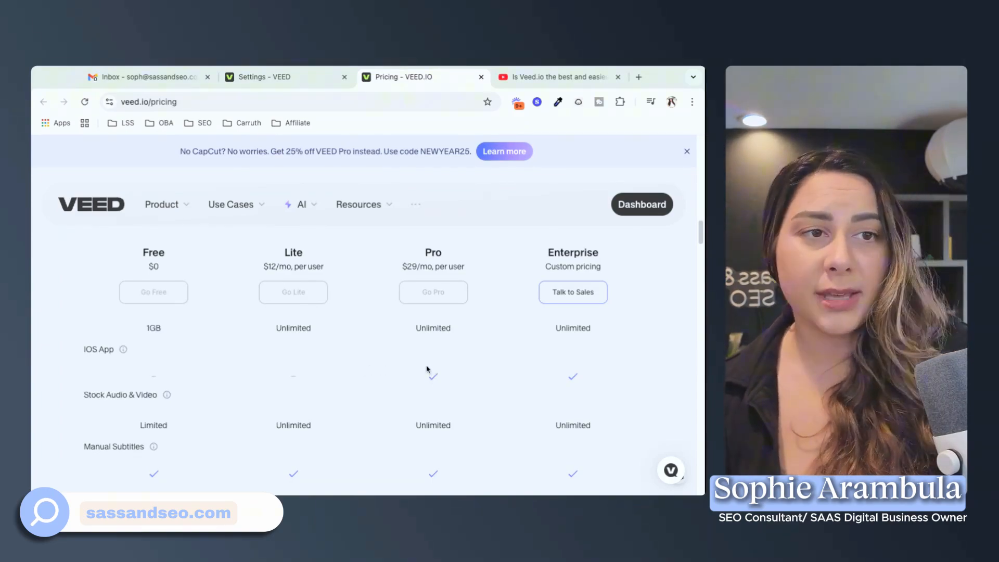
scroll(down, 3)
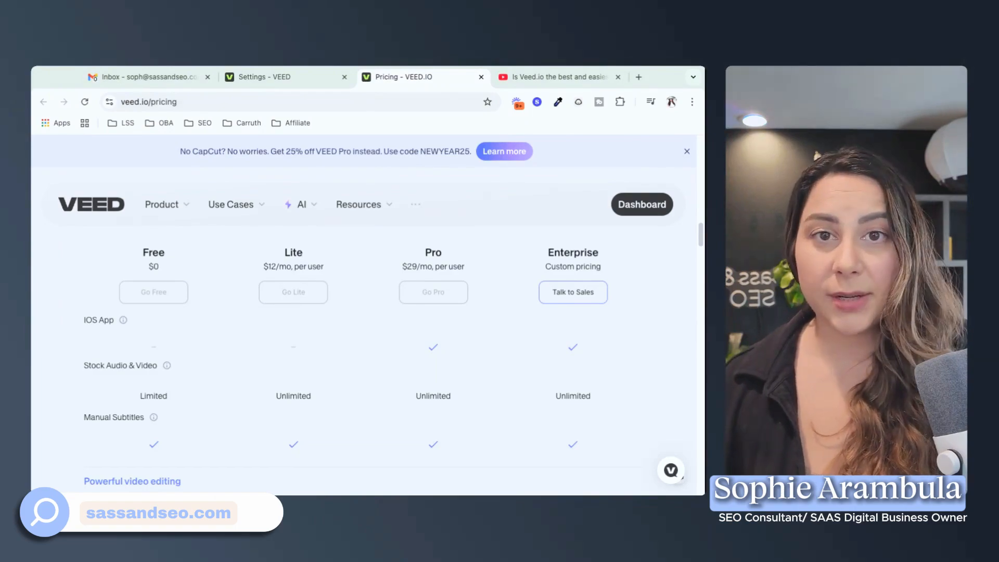
mouse_move(189, 393)
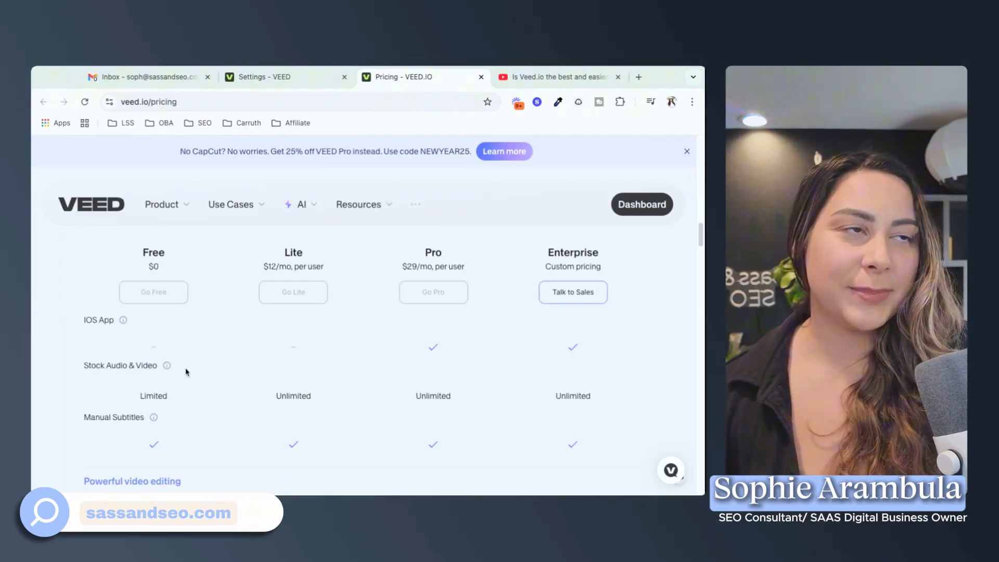
mouse_move(369, 391)
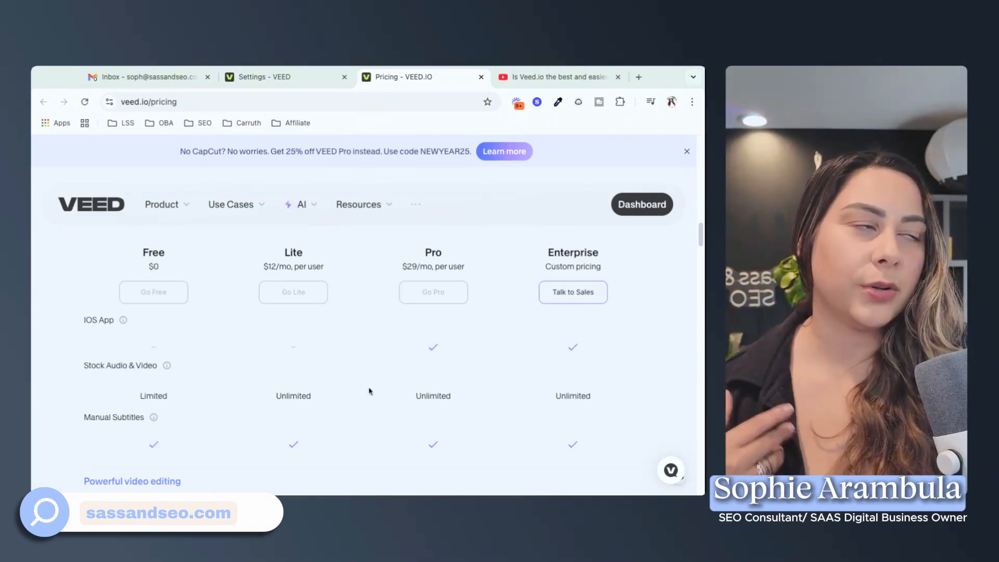
scroll(down, 3)
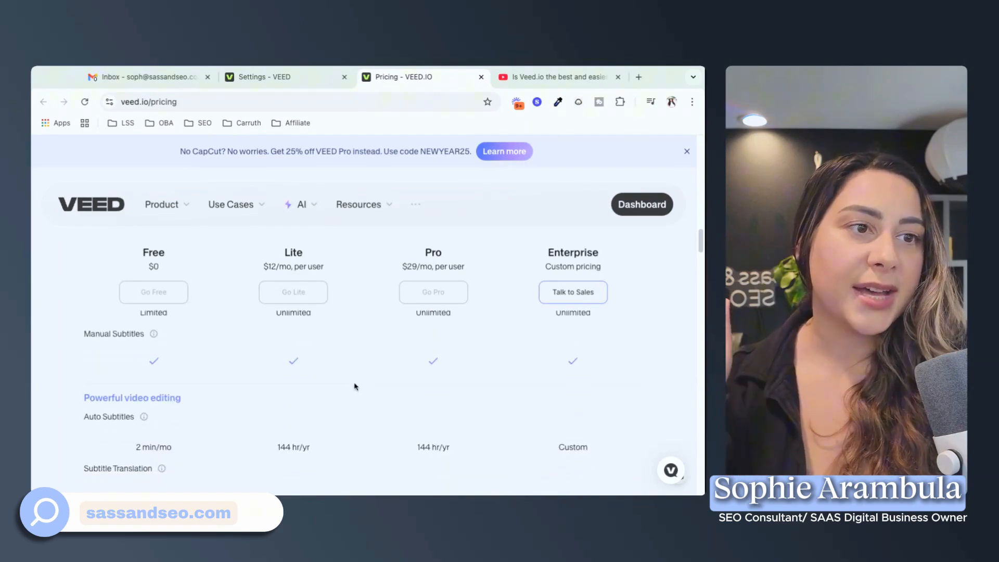
scroll(down, 3)
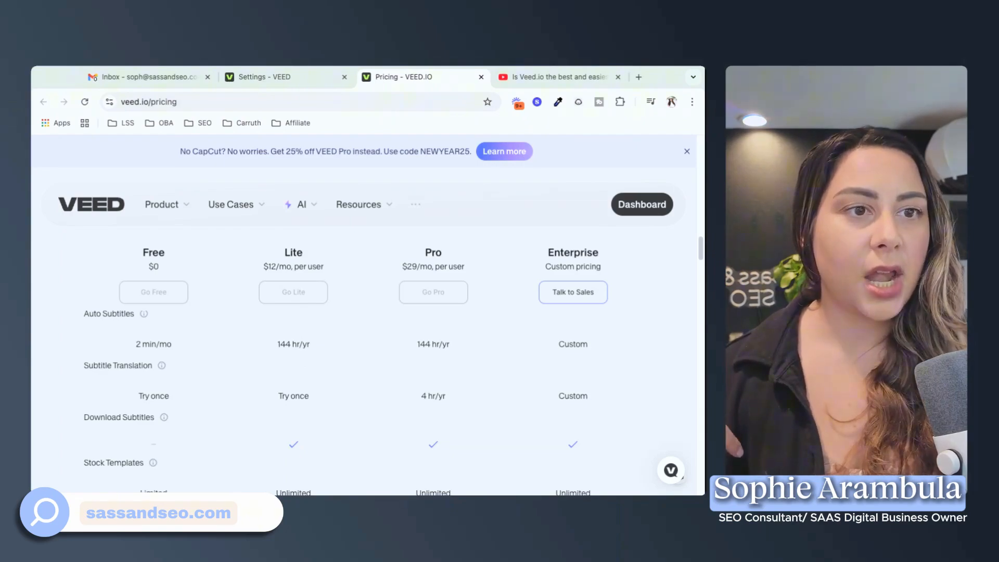
Scroll past the AI Avatars rows to Voice Translation and Slides Per Presentation Limit.
scroll(down, 3)
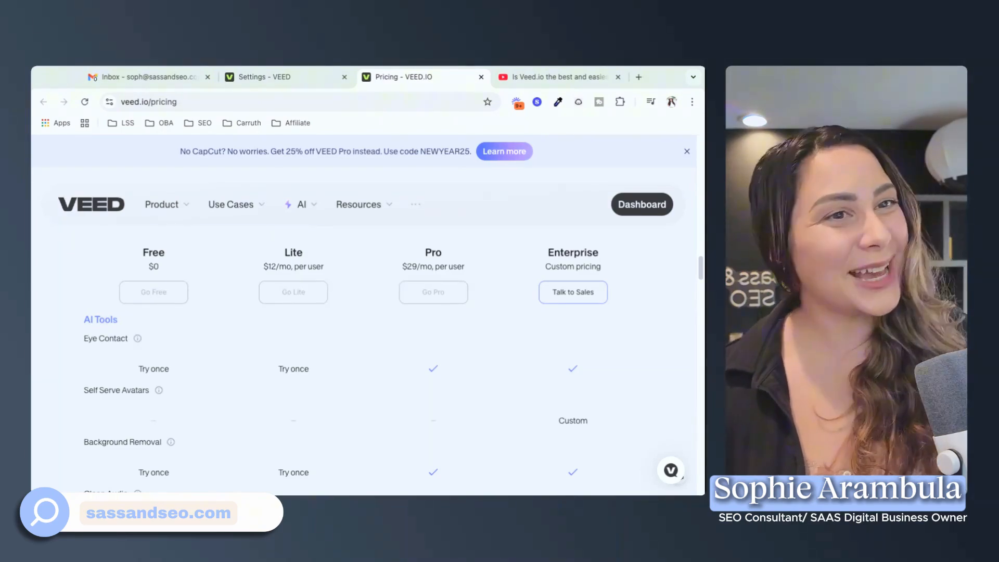
scroll(down, 3)
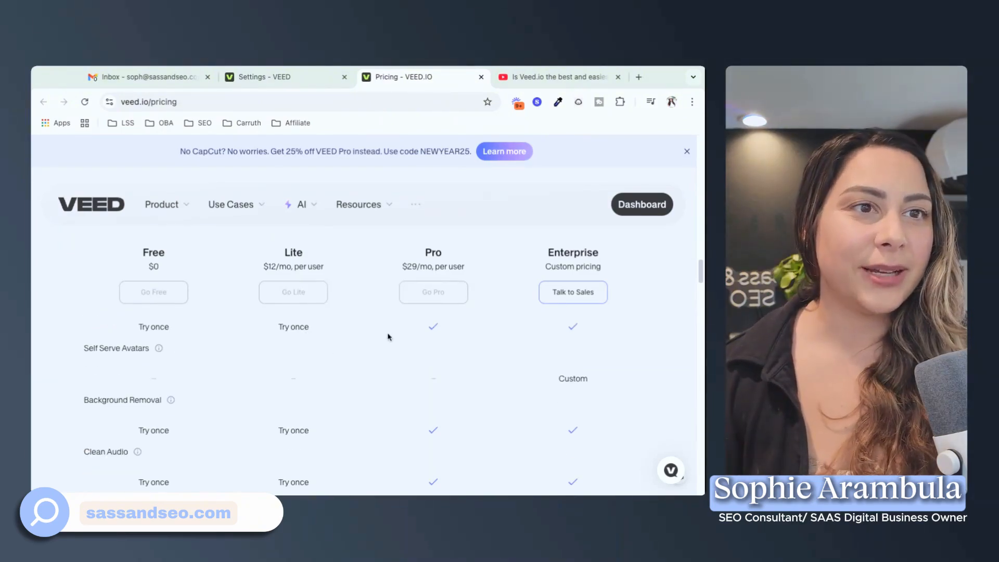
scroll(down, 3)
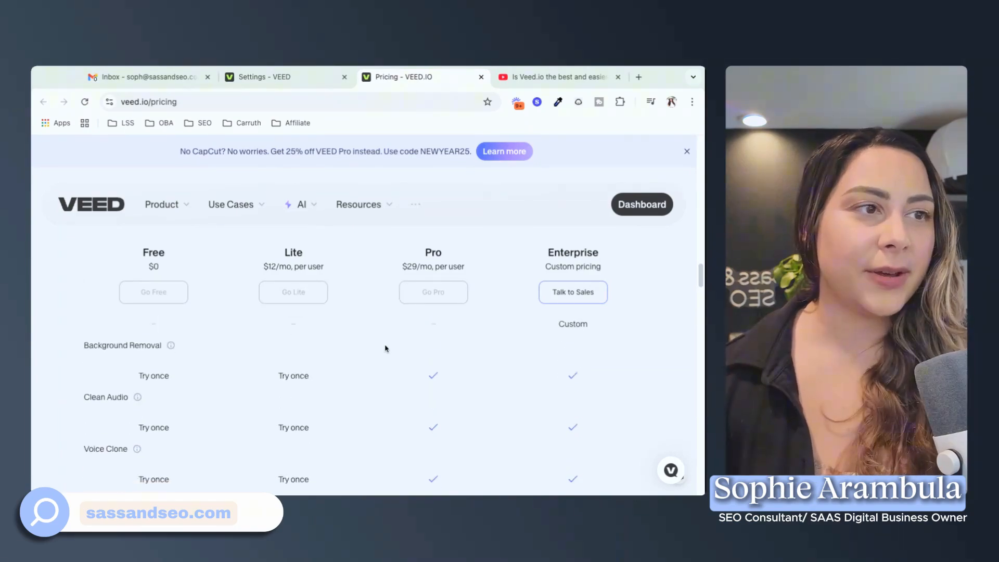
scroll(down, 3)
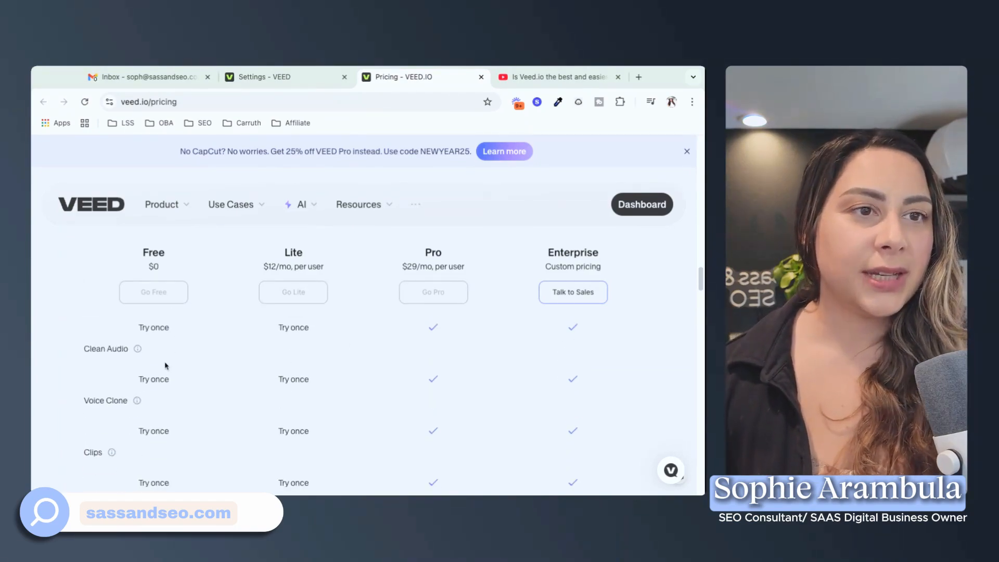
scroll(down, 3)
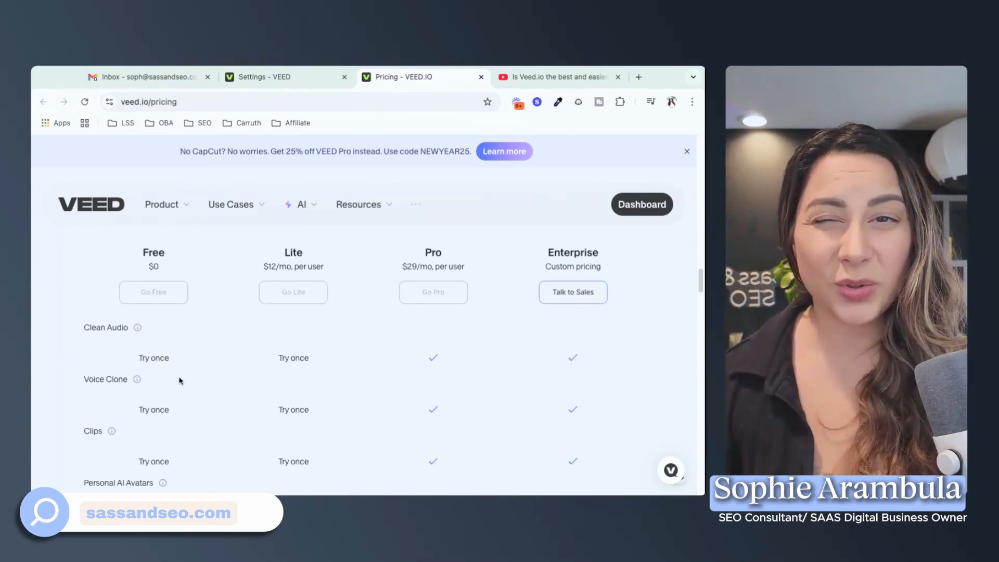
mouse_move(204, 378)
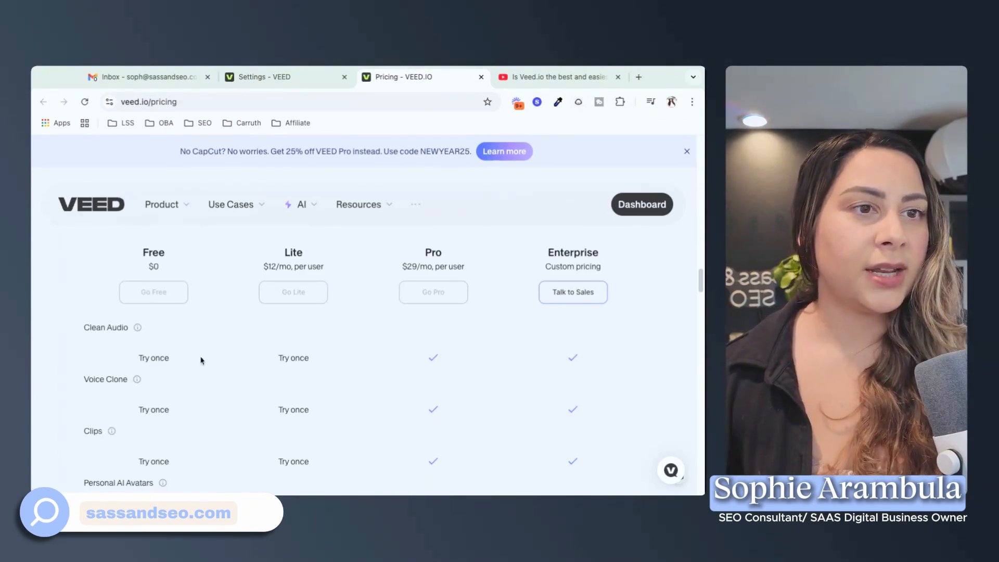
scroll(down, 3)
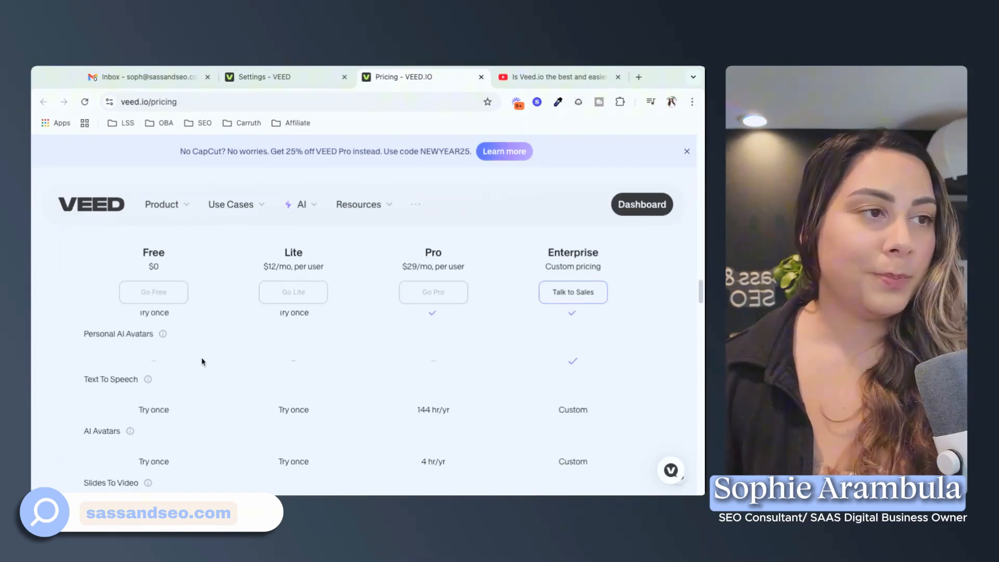
scroll(down, 3)
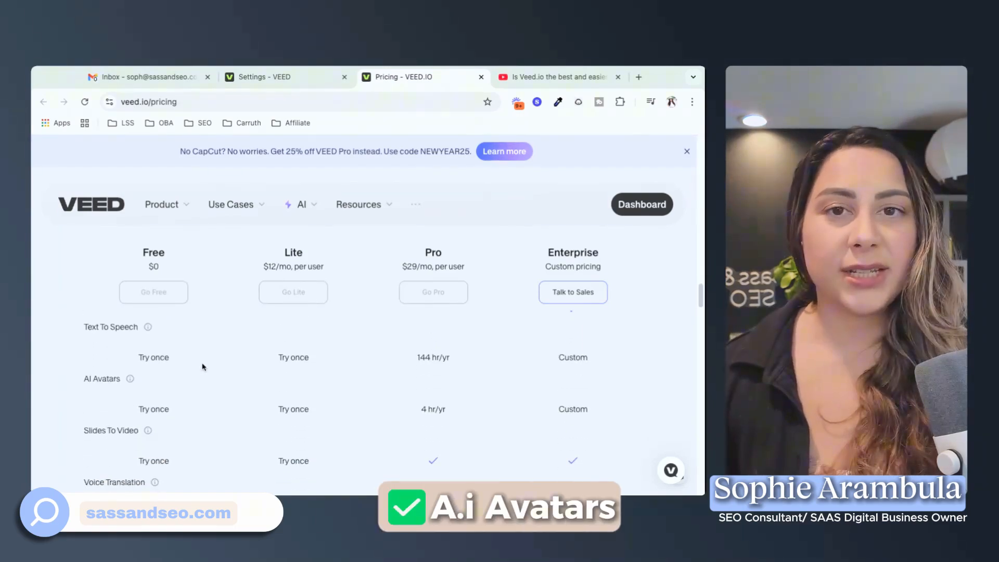
scroll(up, 3)
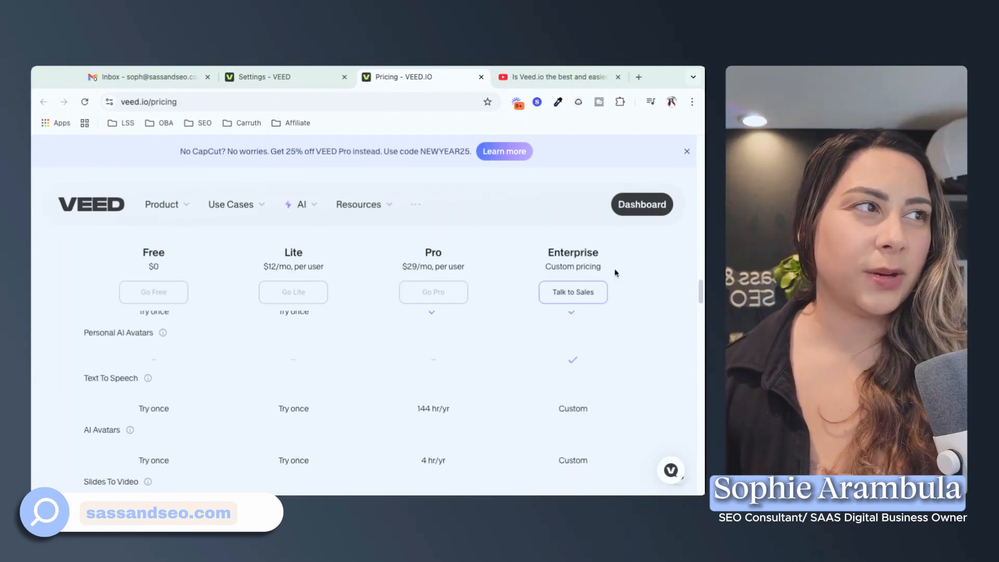
mouse_move(543, 349)
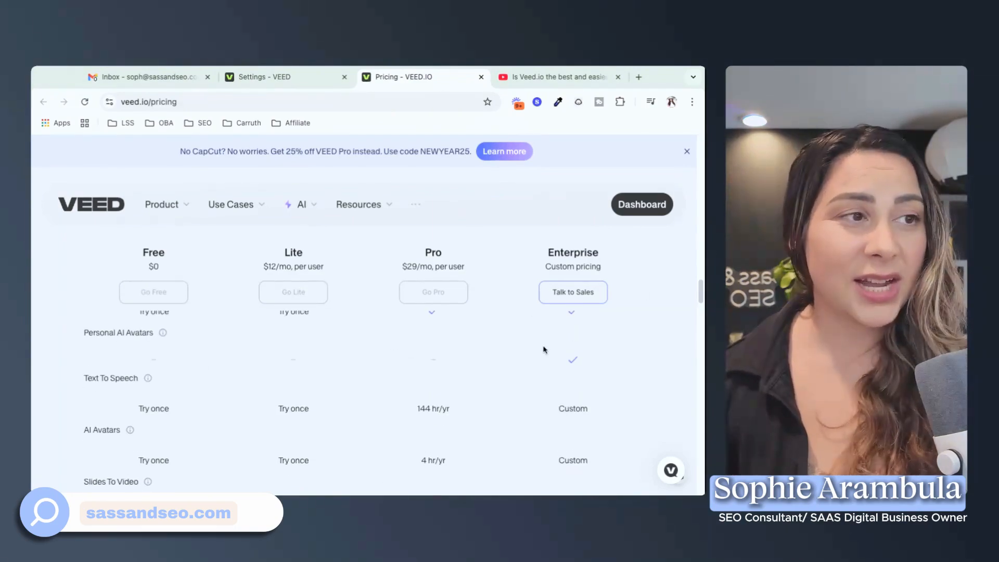
scroll(down, 3)
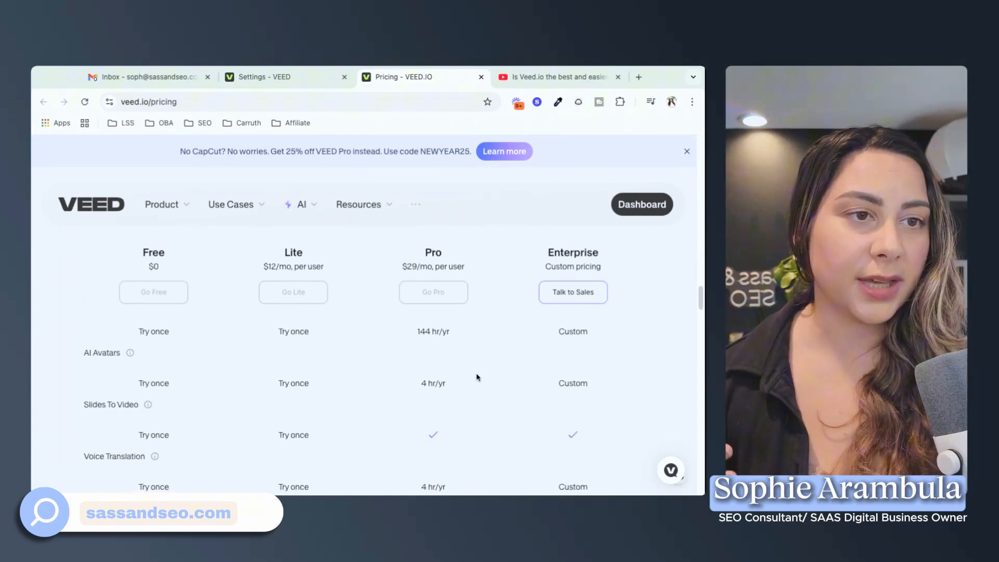
scroll(down, 3)
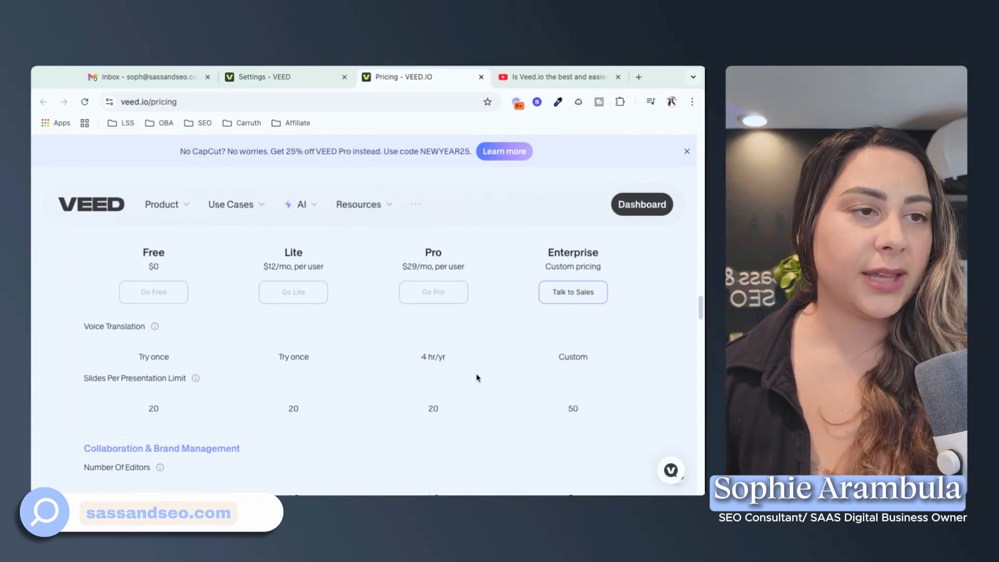
Scroll through Collaboration & Brand Management to Custom Watermarks and Private Workspaces.
scroll(down, 3)
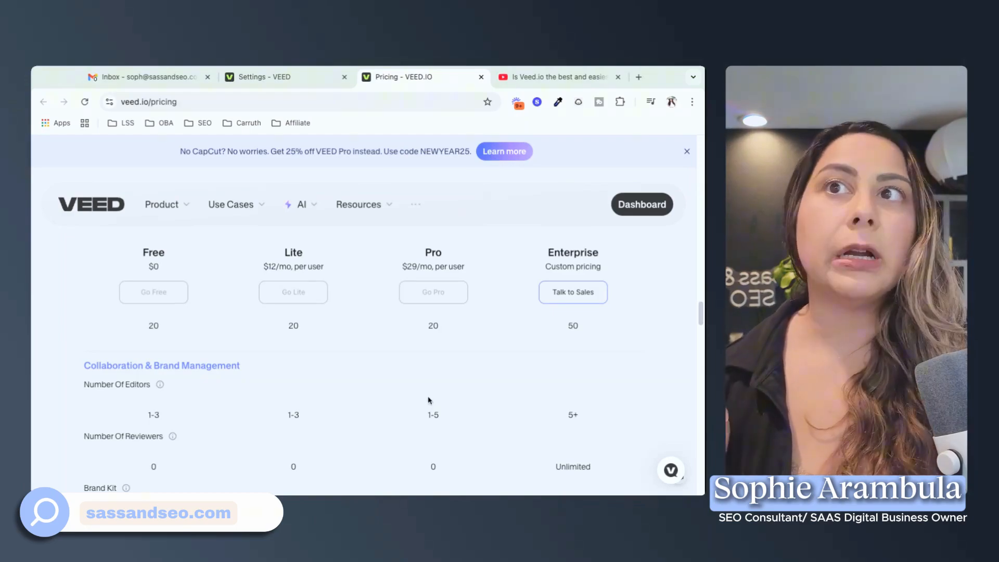
scroll(down, 3)
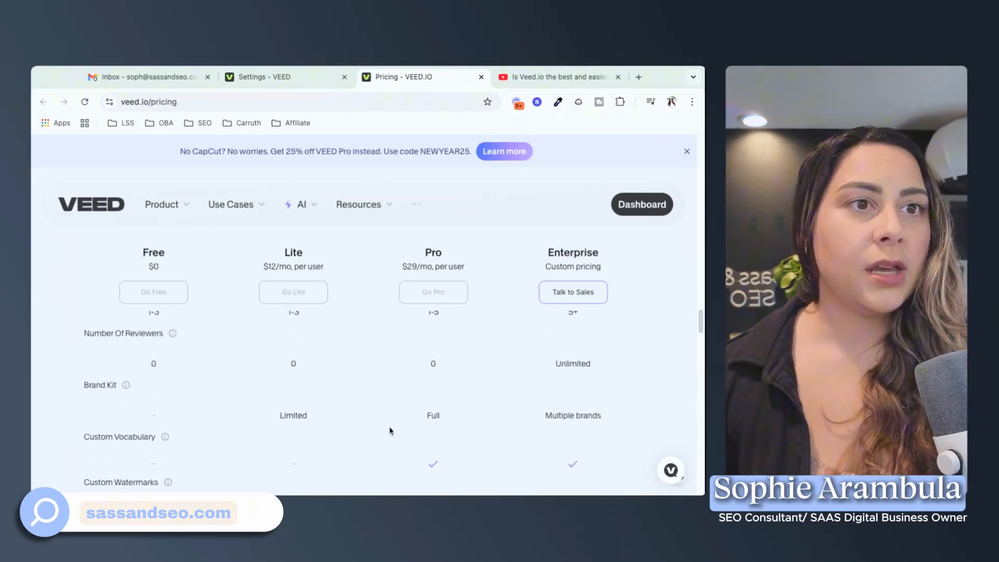
mouse_move(178, 418)
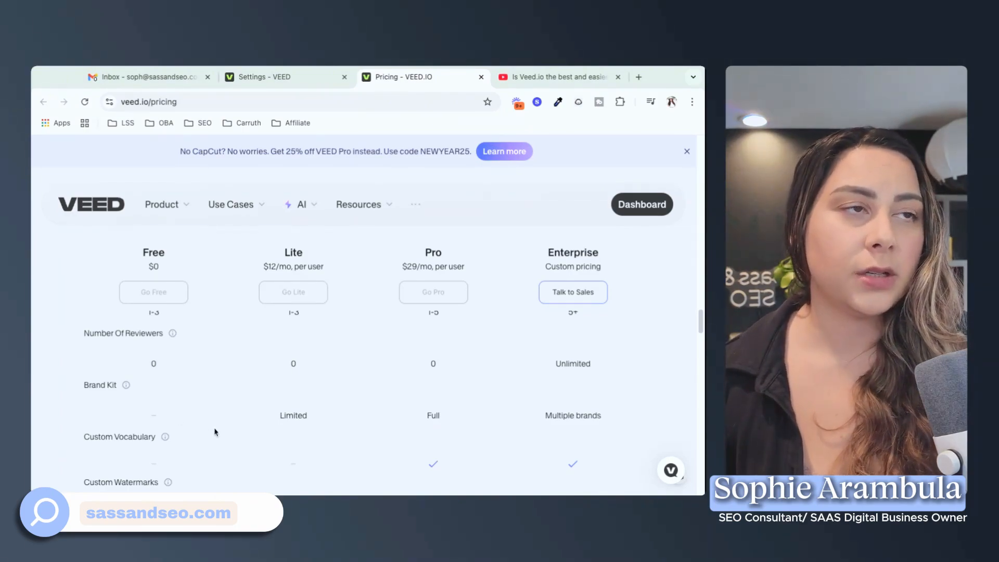
mouse_move(272, 429)
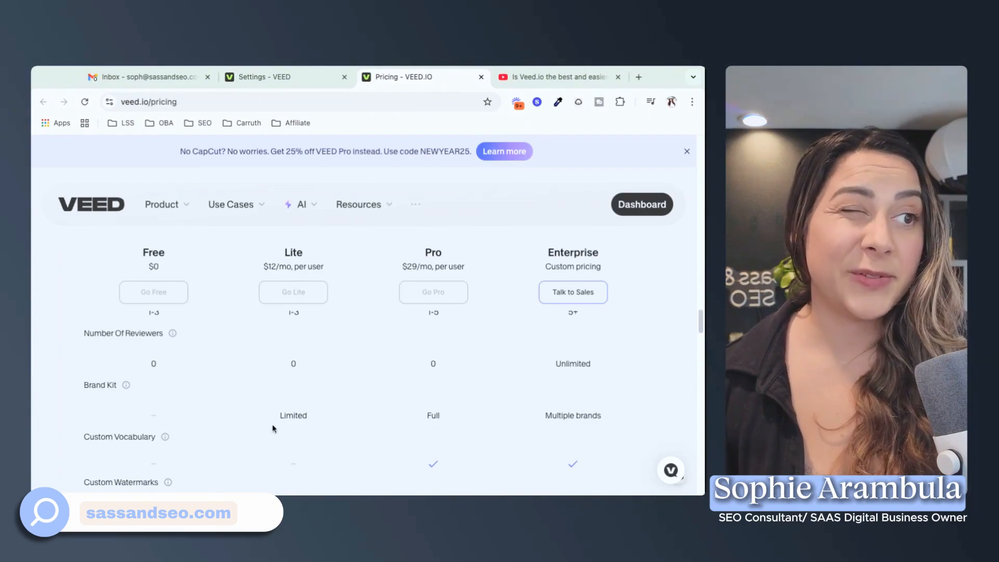
mouse_move(427, 432)
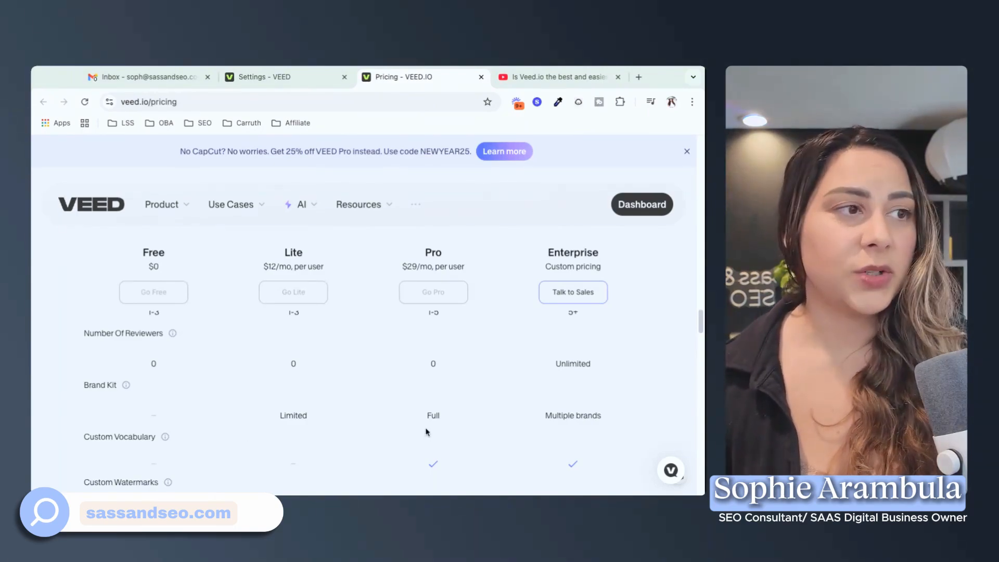
scroll(down, 3)
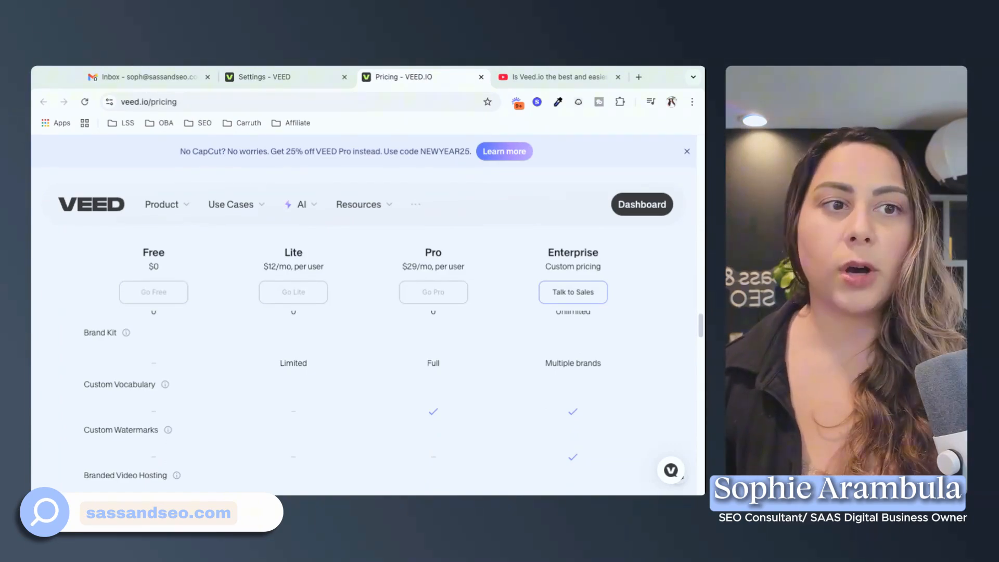
scroll(down, 3)
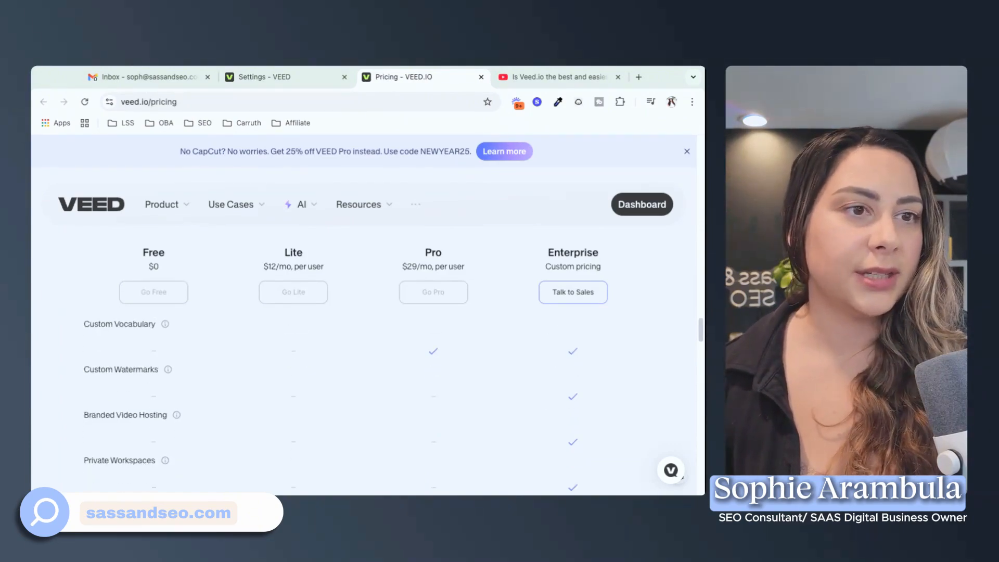
Scroll through the Workflow Tools, Support and Onboarding comparison rows.
scroll(down, 3)
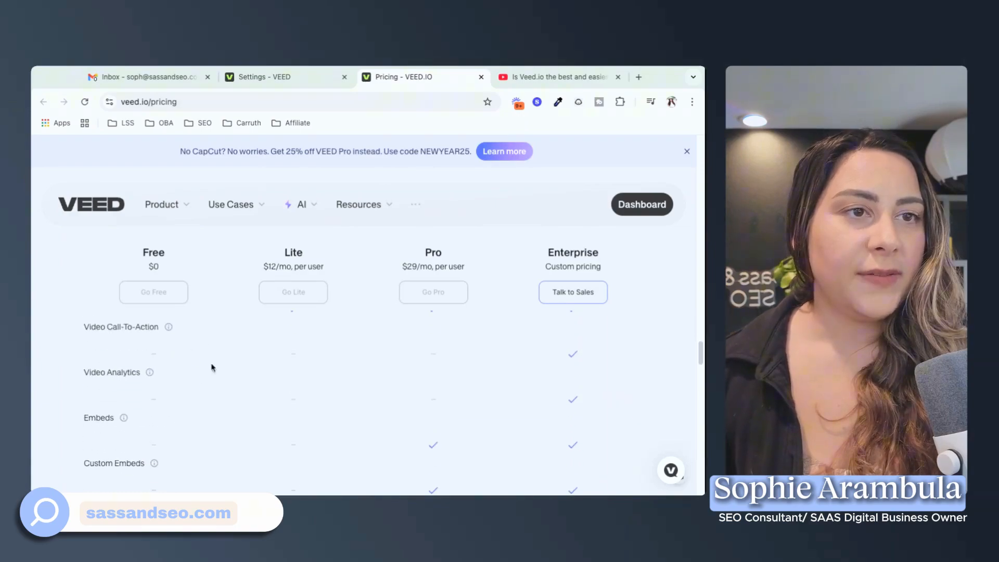
scroll(down, 3)
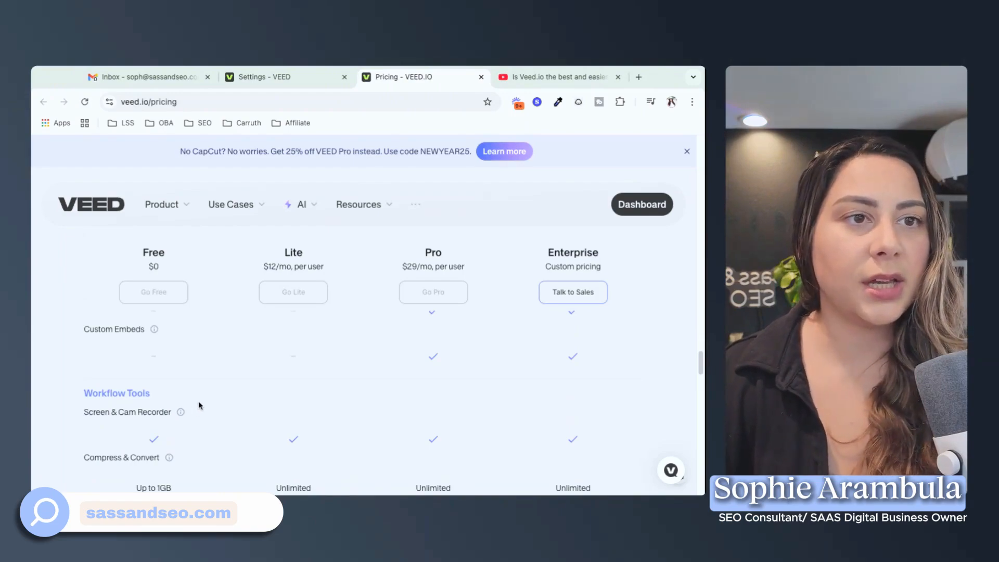
scroll(down, 3)
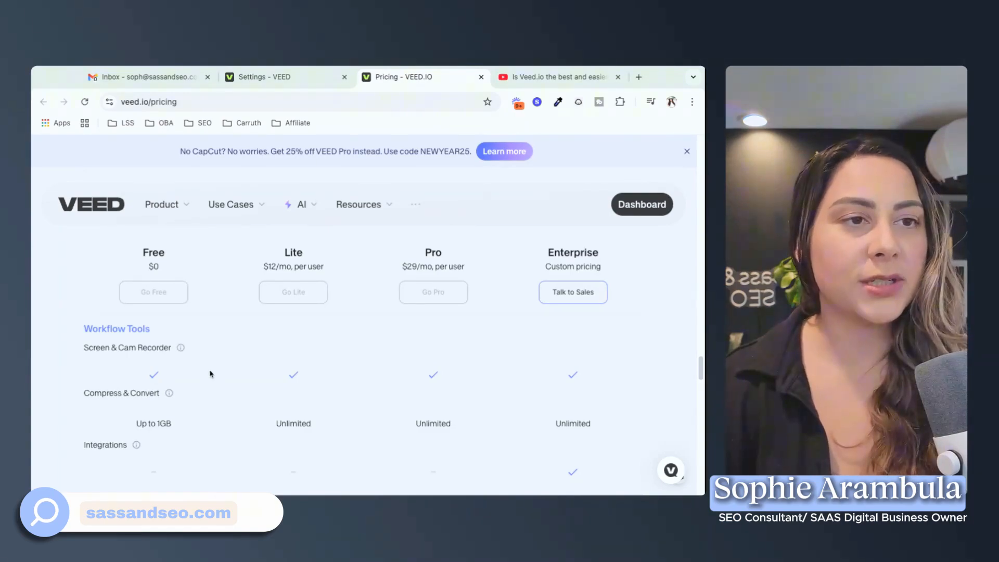
mouse_move(211, 374)
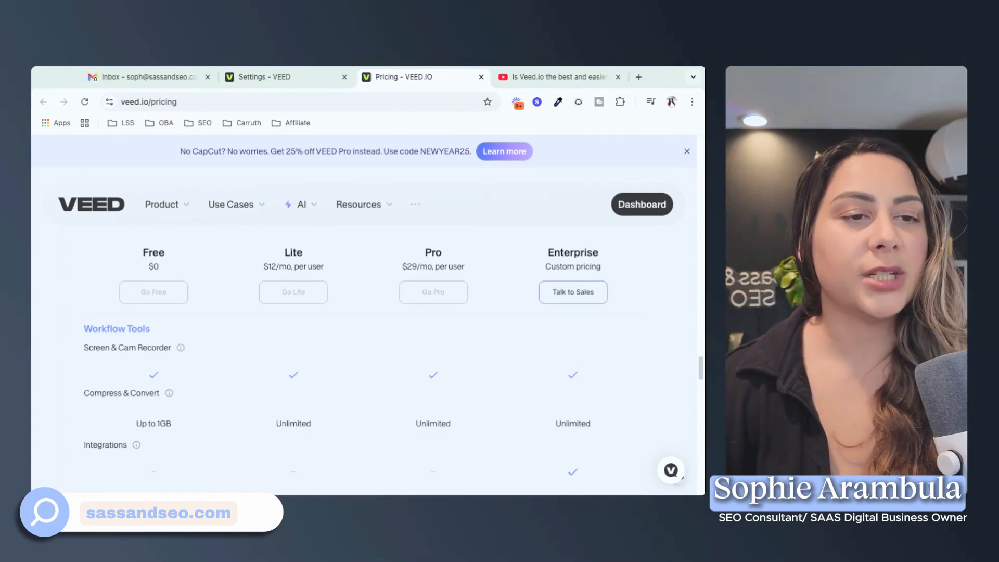
mouse_move(354, 367)
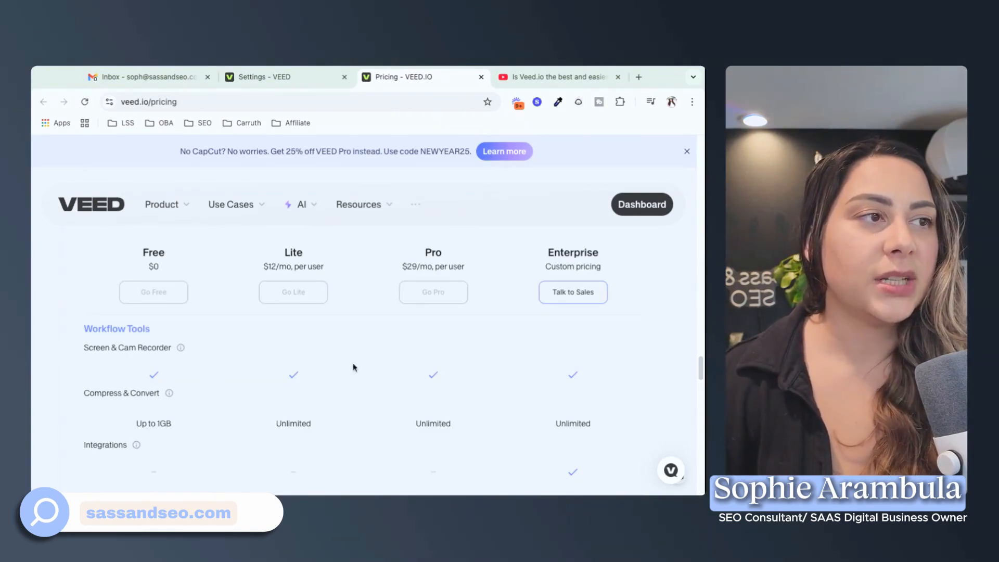
scroll(down, 3)
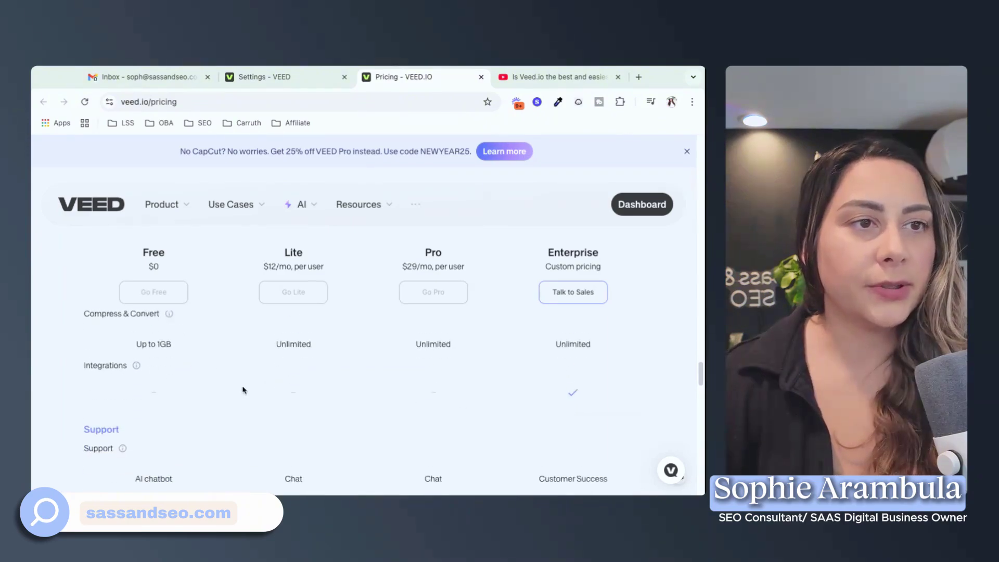
scroll(down, 3)
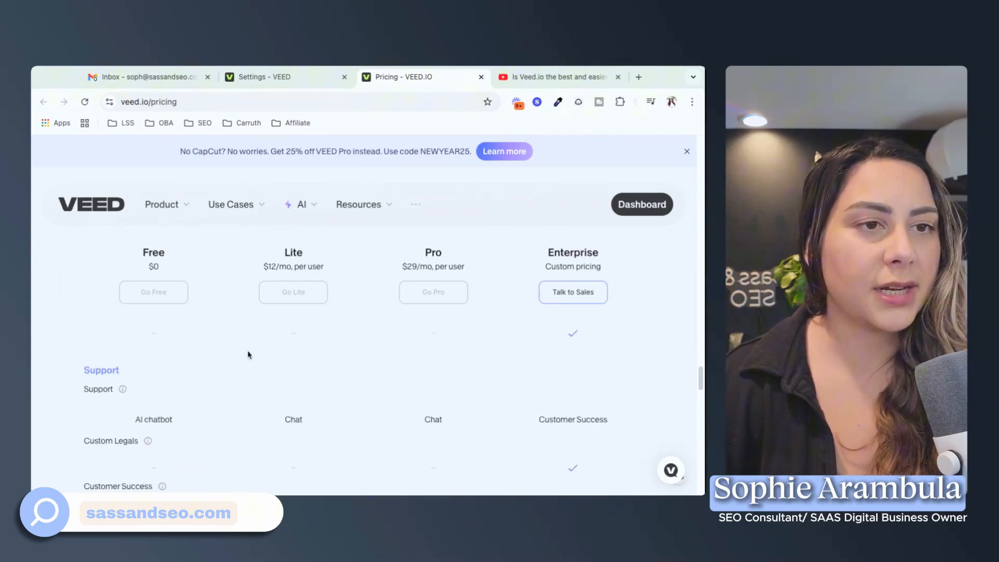
scroll(down, 3)
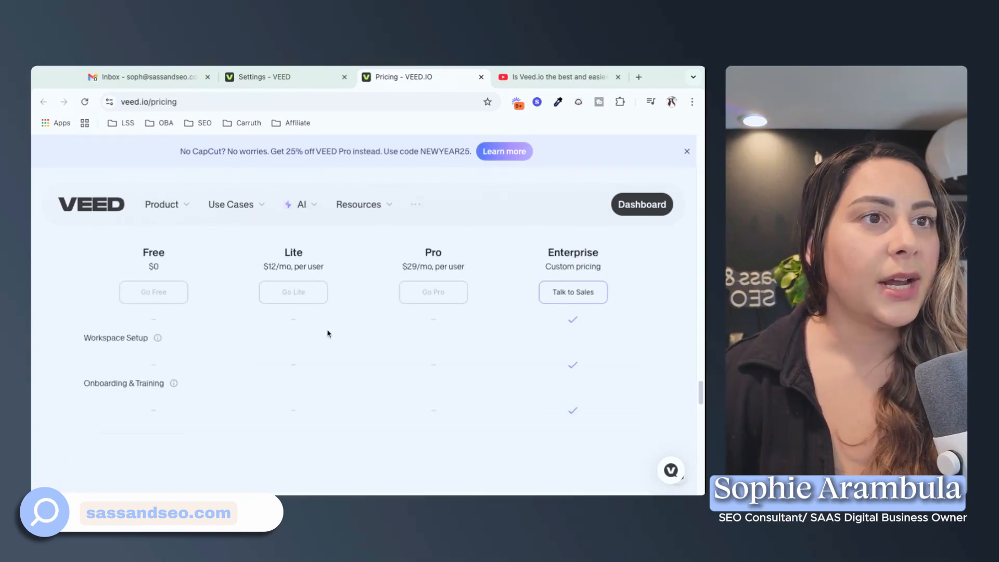
scroll(down, 3)
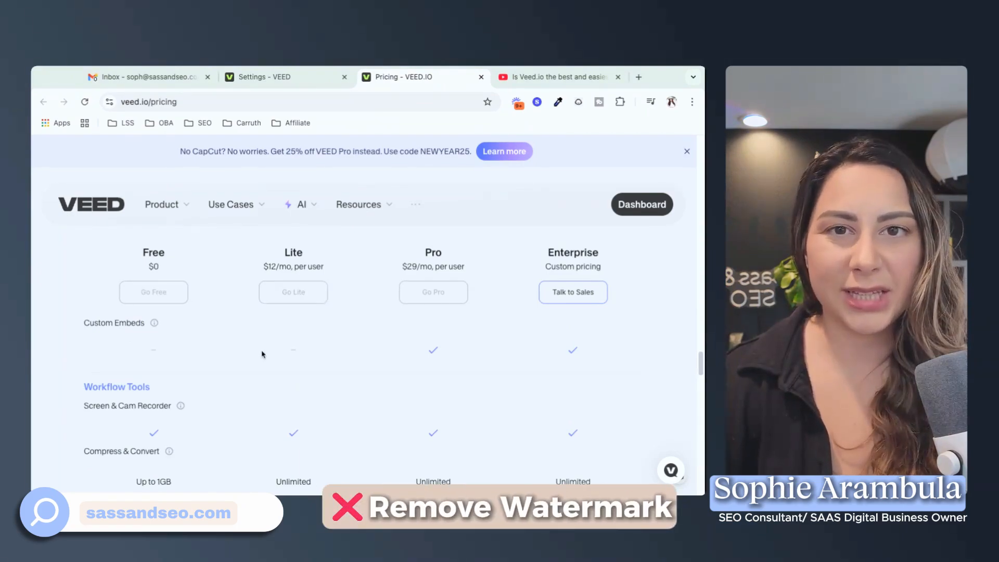
scroll(down, 3)
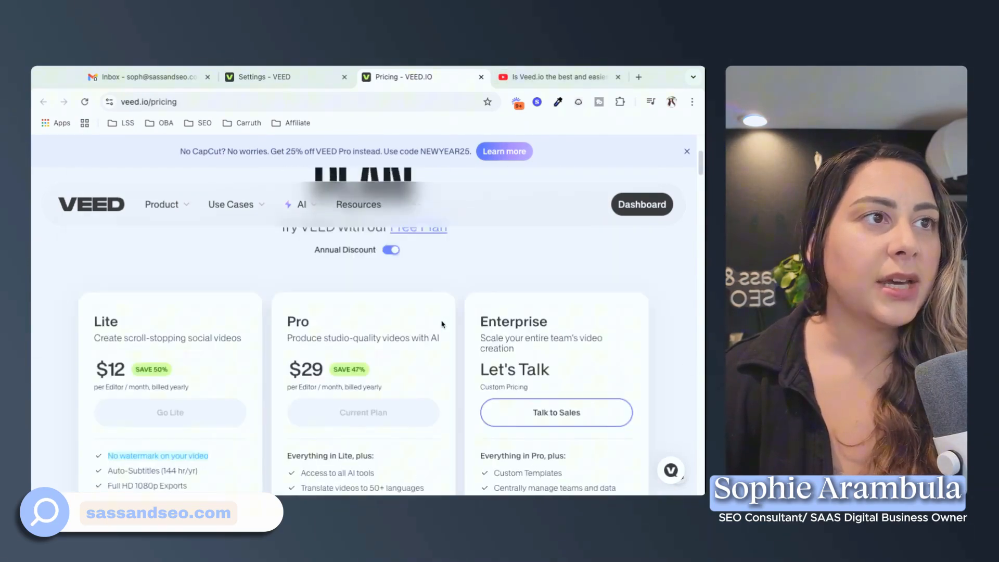
Switch the Annual Discount toggle off to show Lite at $24 and Pro at $55 monthly.
scroll(up, 3)
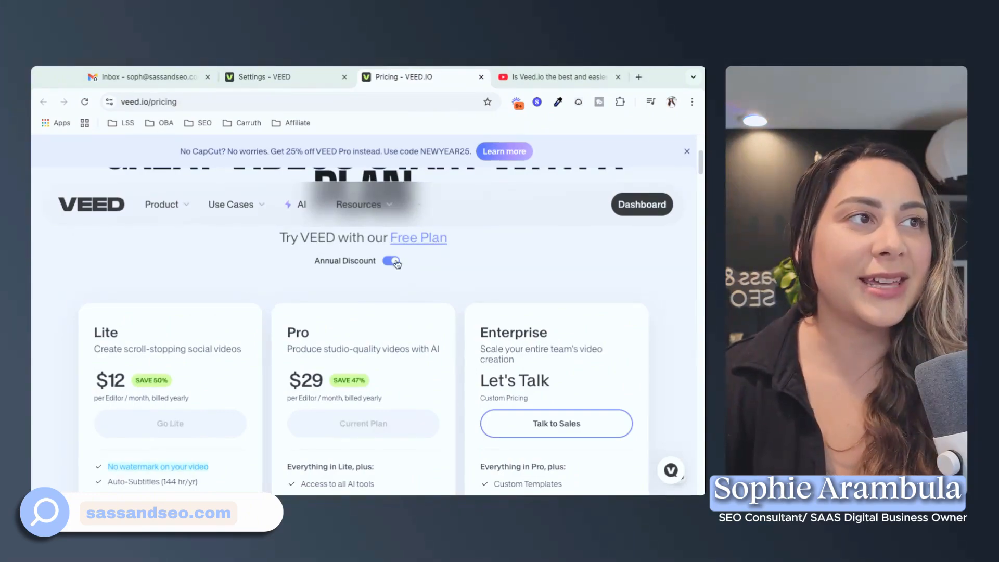
click(391, 260)
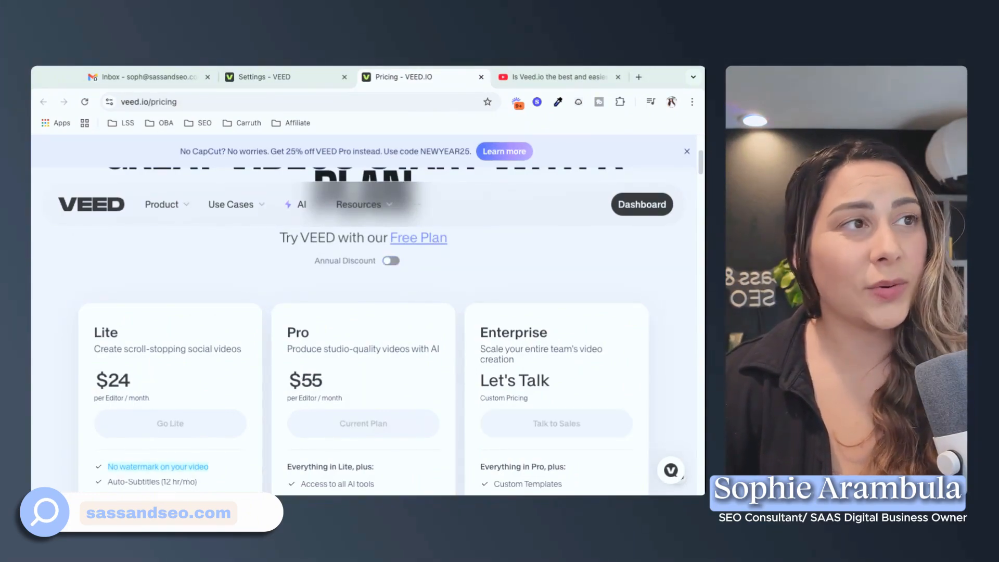
click(390, 261)
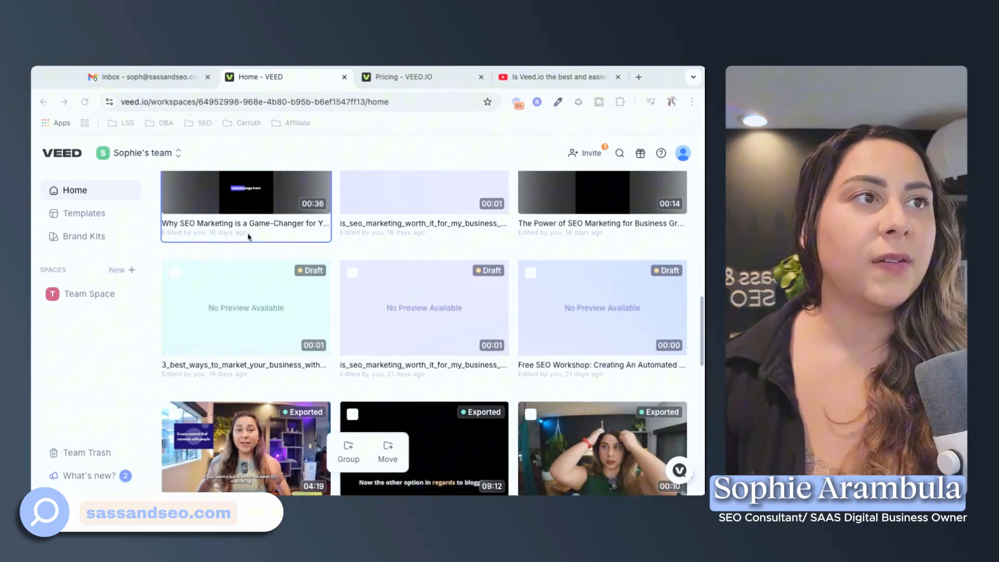
Scroll the Home dashboard to the Recent Videos grid with the 36-second SEO video.
scroll(up, 3)
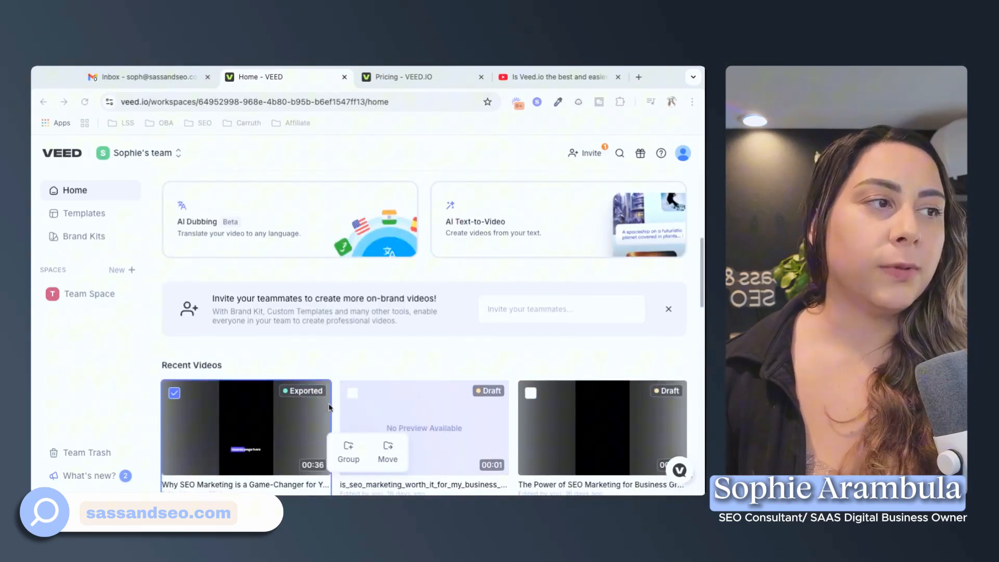
scroll(down, 3)
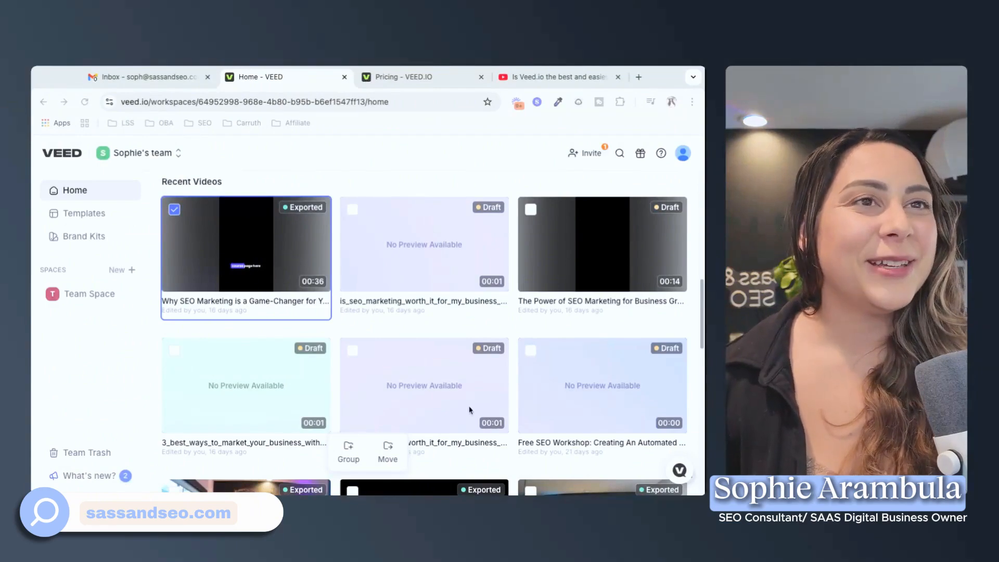
mouse_move(435, 381)
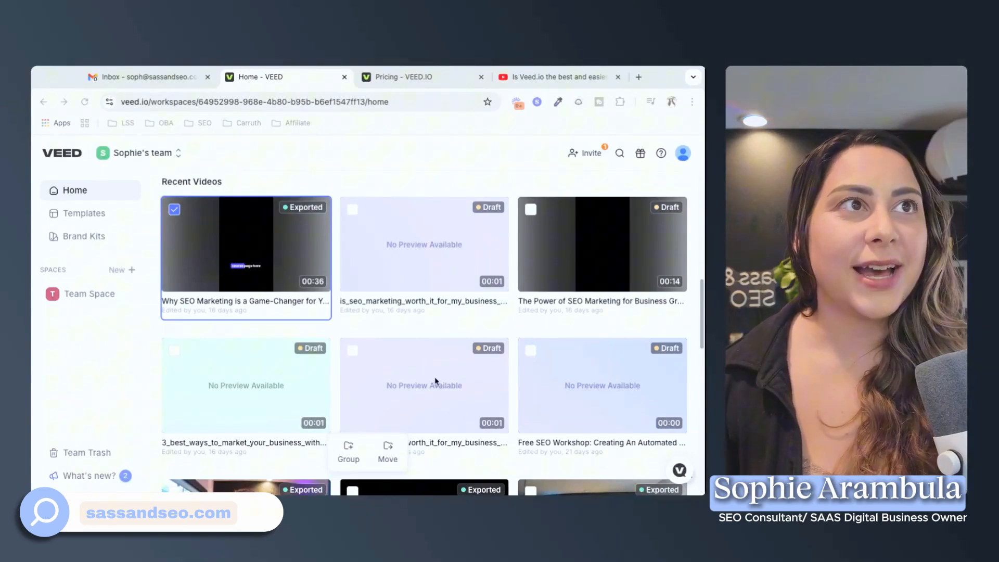